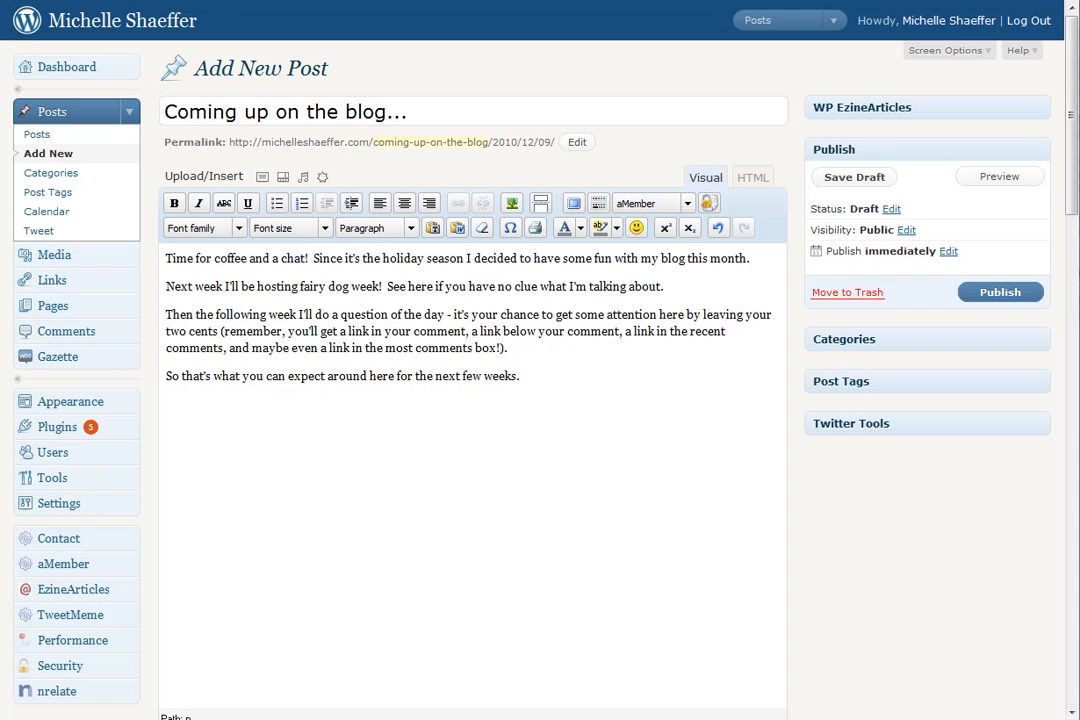
pyautogui.moveTo(616, 442)
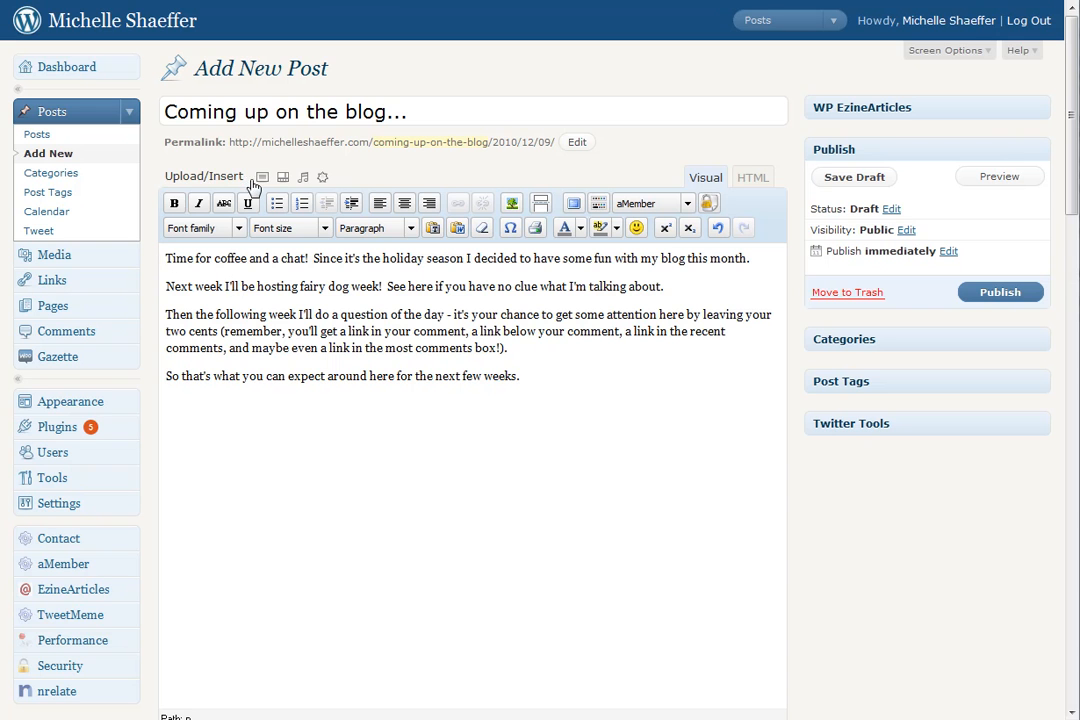
# Bring up the Add an Image window from above the post editor
pyautogui.click(262, 176)
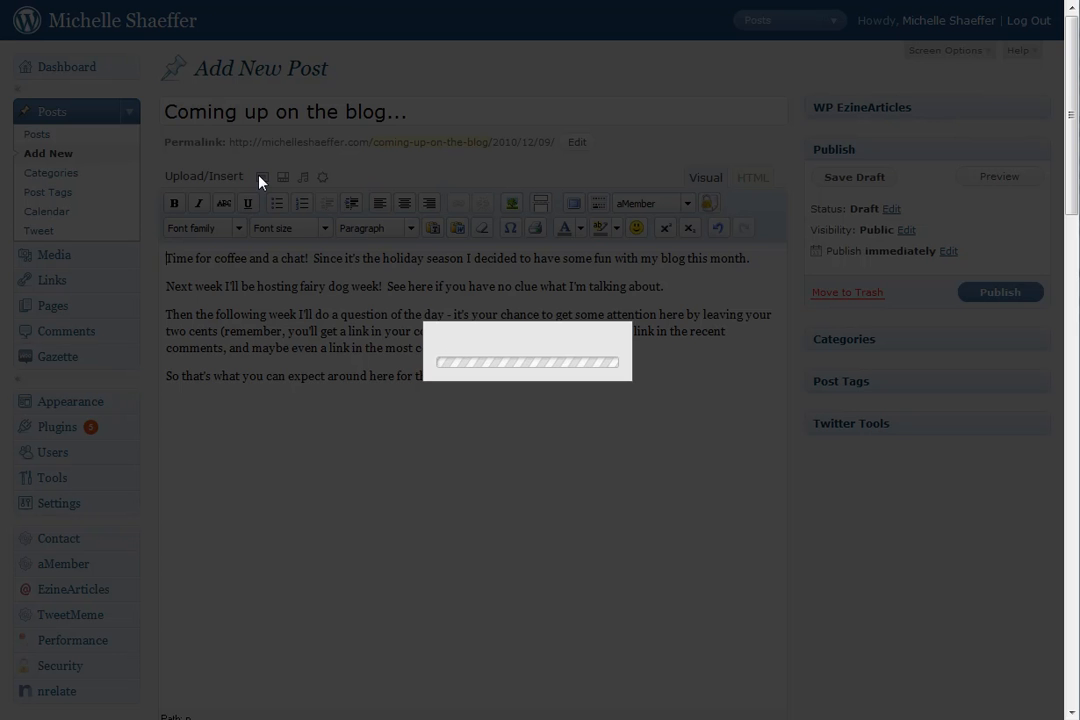
# From the Gallery, insert coffee-morguefile left-aligned at Full Size with Link URL set to None
pyautogui.click(262, 176)
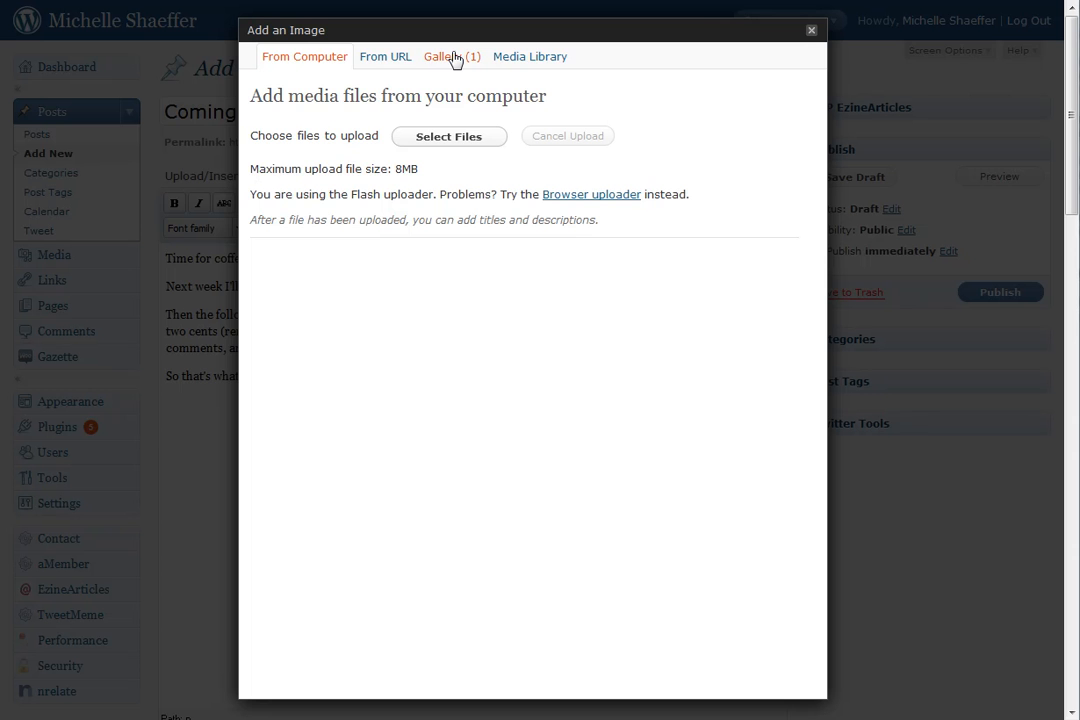
pyautogui.click(448, 56)
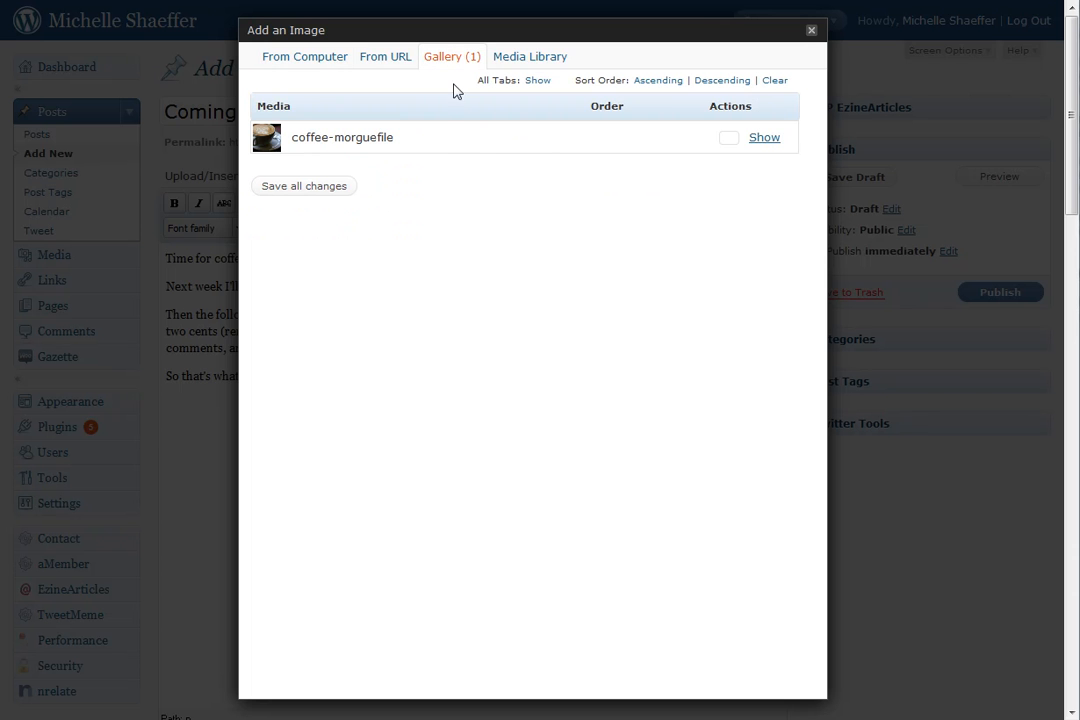
pyautogui.click(764, 136)
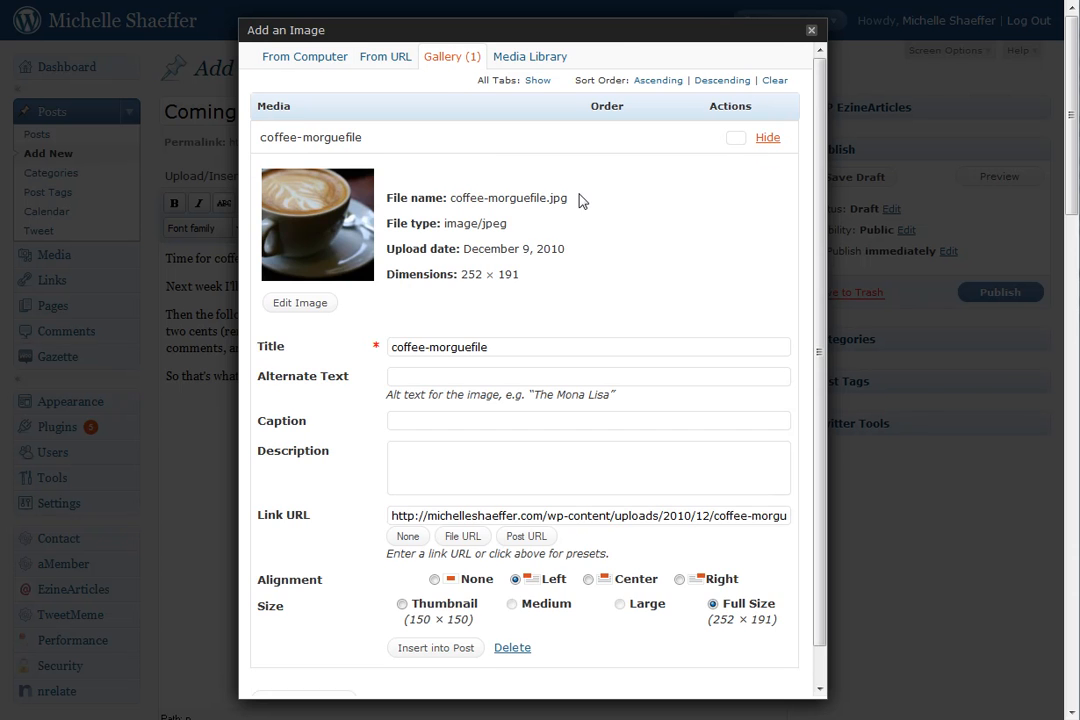
pyautogui.scroll(-3)
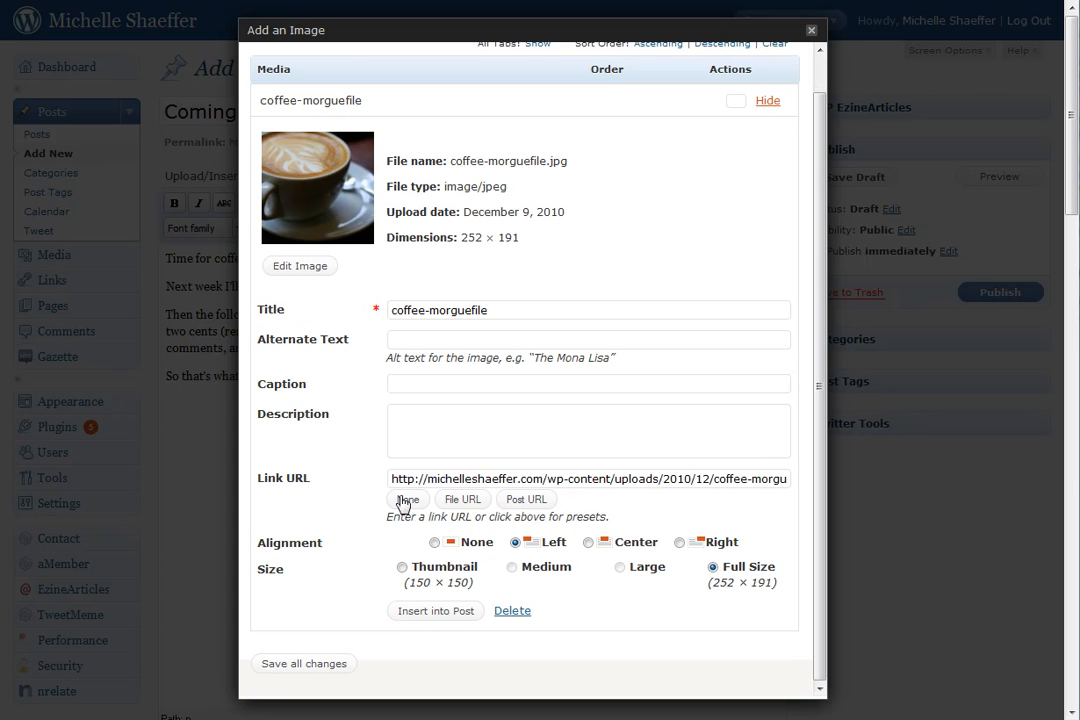
pyautogui.click(408, 500)
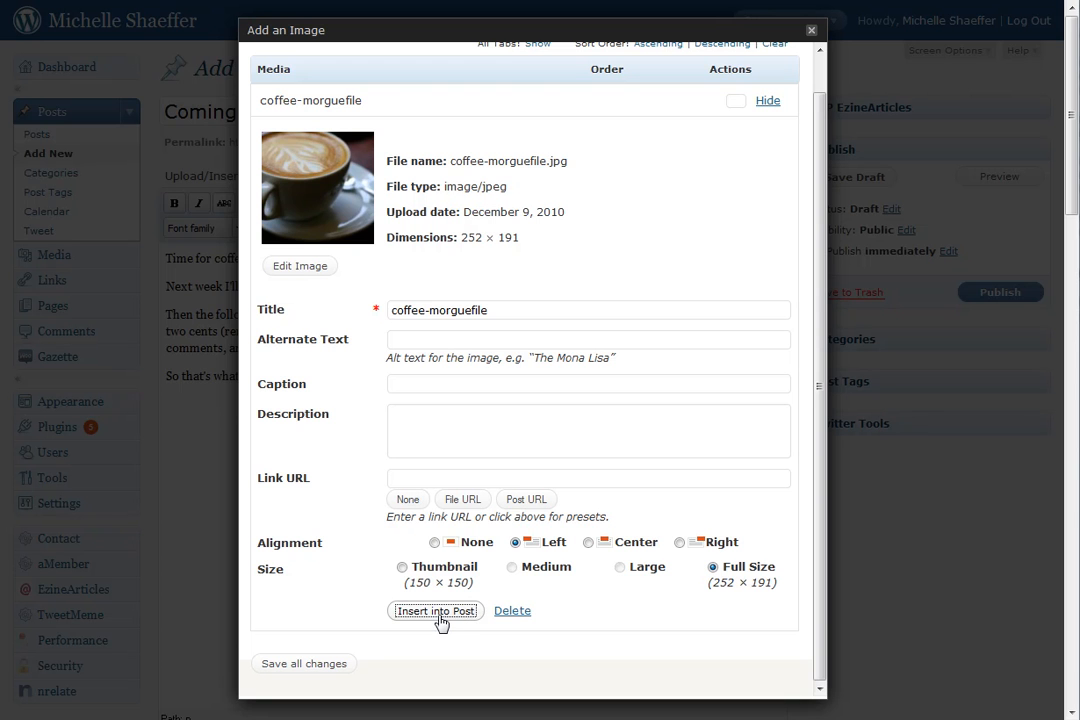
pyautogui.click(436, 610)
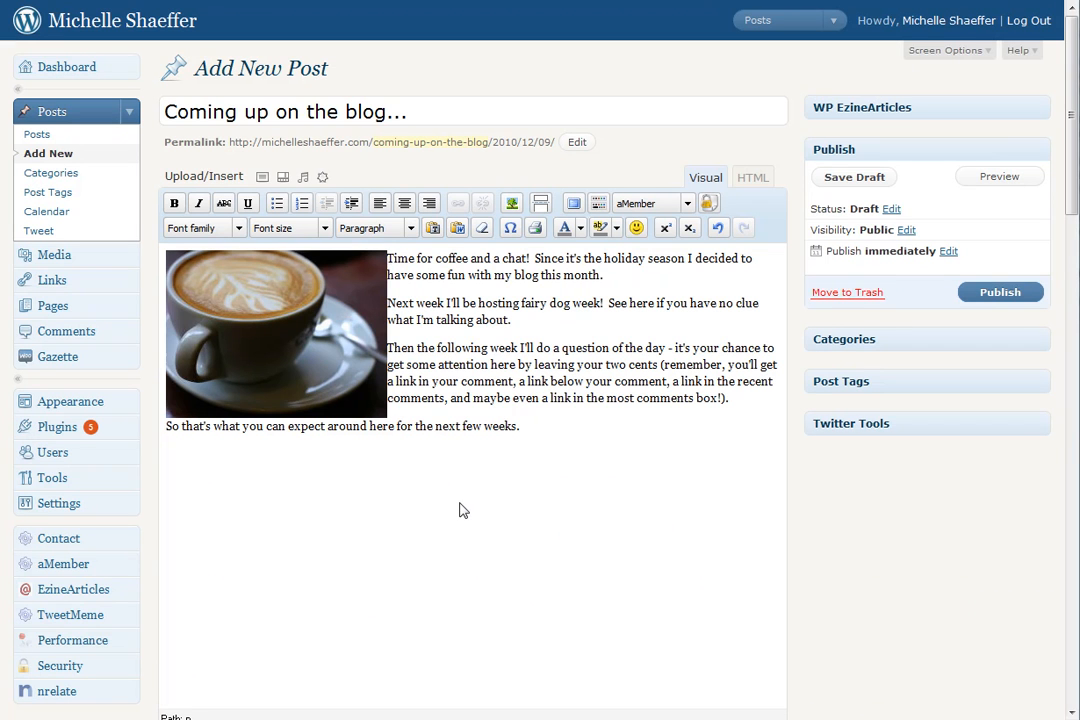
pyautogui.moveTo(376, 308)
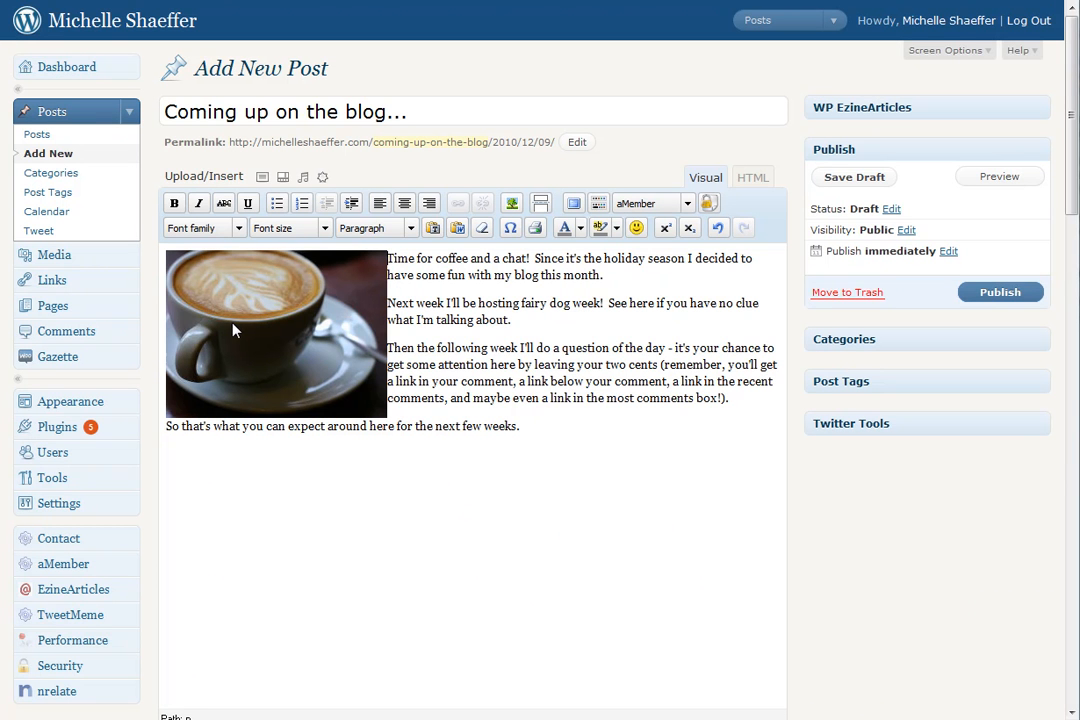
# Select the inserted coffee photo to reach its Edit Image settings
pyautogui.click(276, 332)
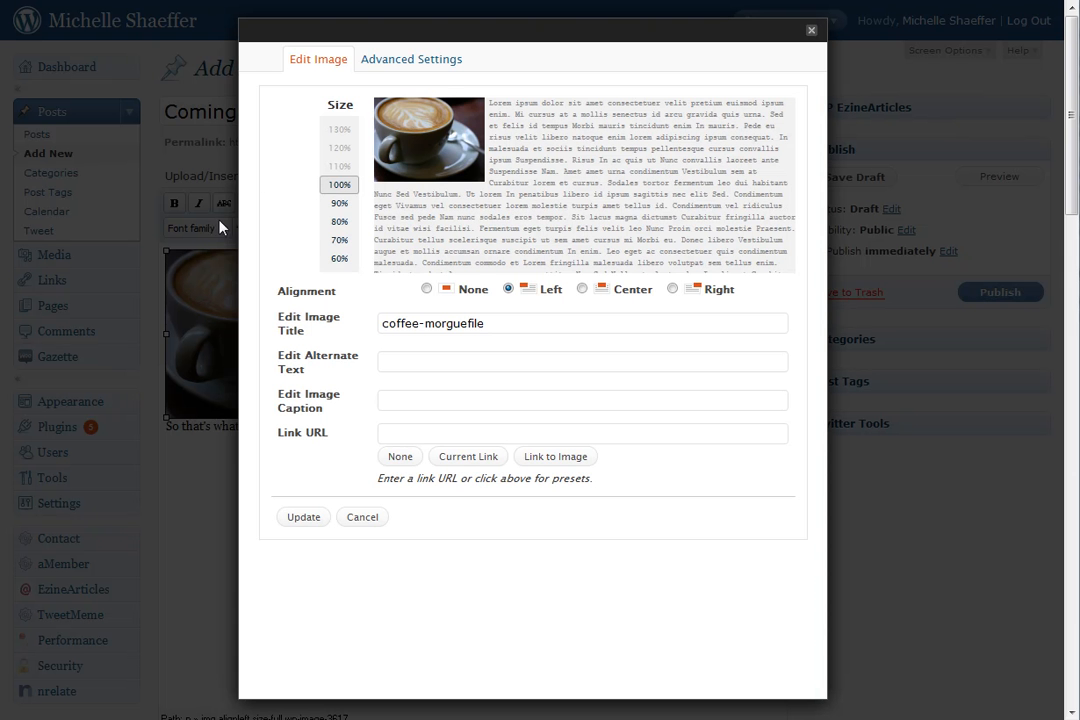
# Switch the coffee photo's editing window to Advanced Settings with its spacing fields
pyautogui.click(410, 60)
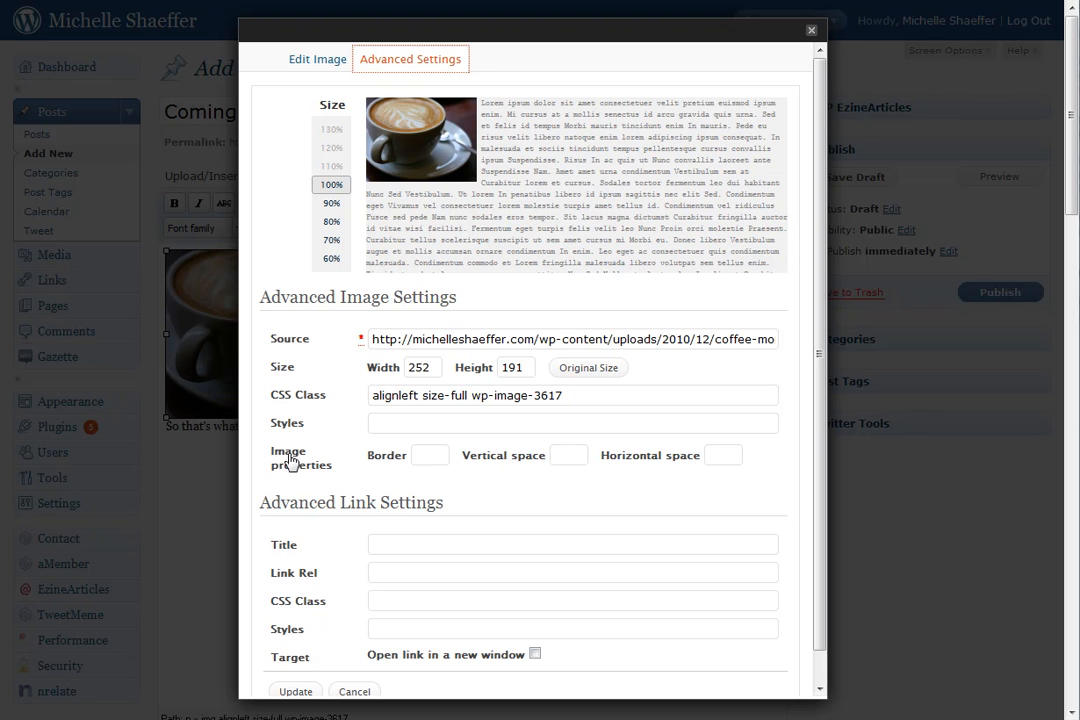
pyautogui.moveTo(446, 468)
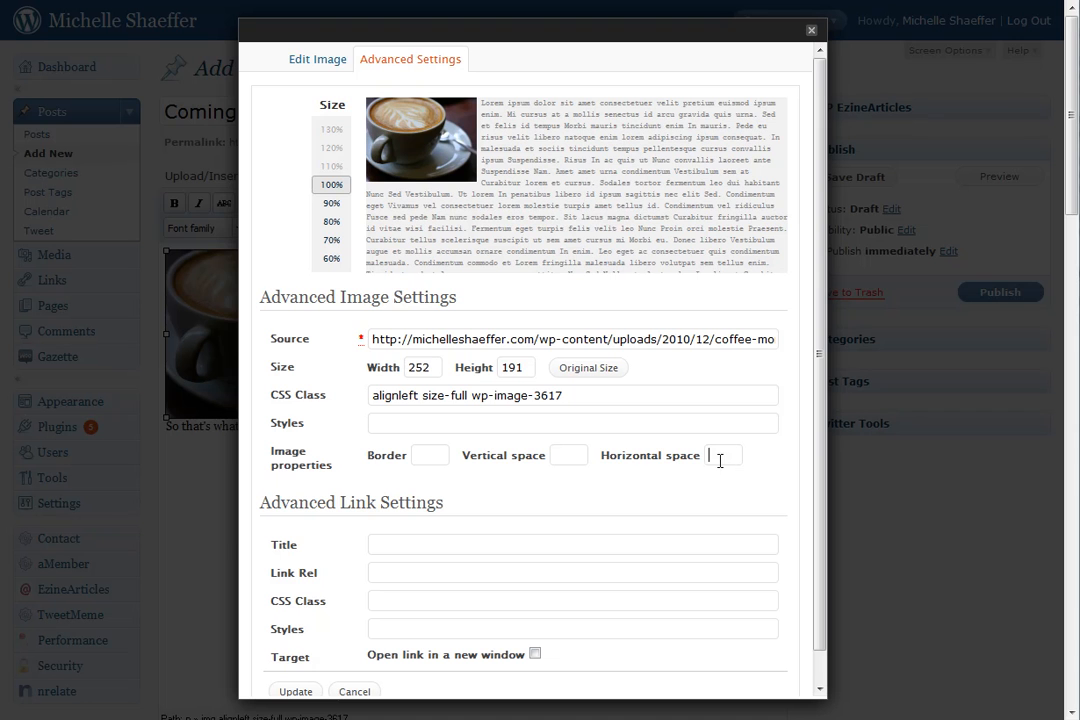
pyautogui.moveTo(428, 96)
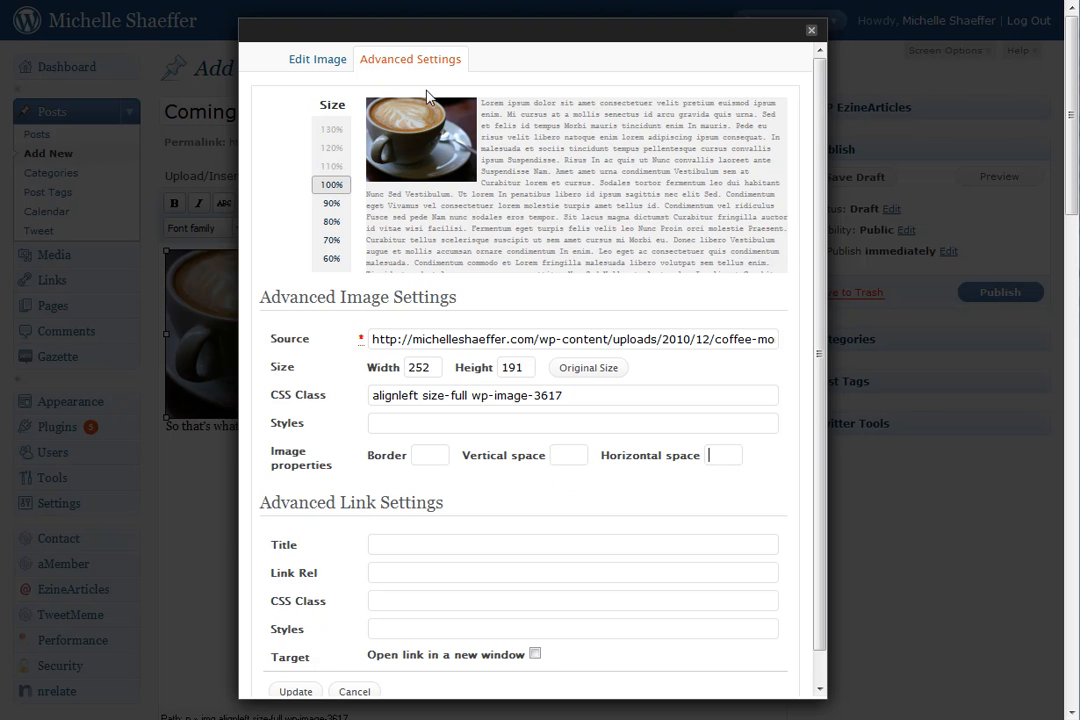
pyautogui.moveTo(418, 194)
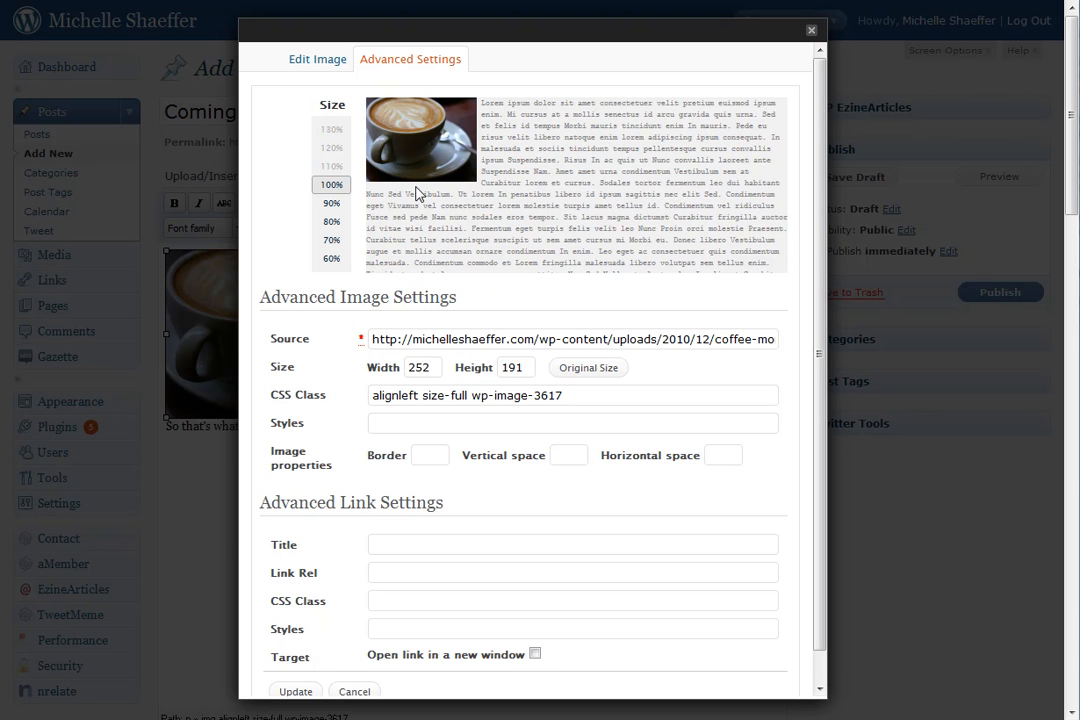
pyautogui.moveTo(728, 476)
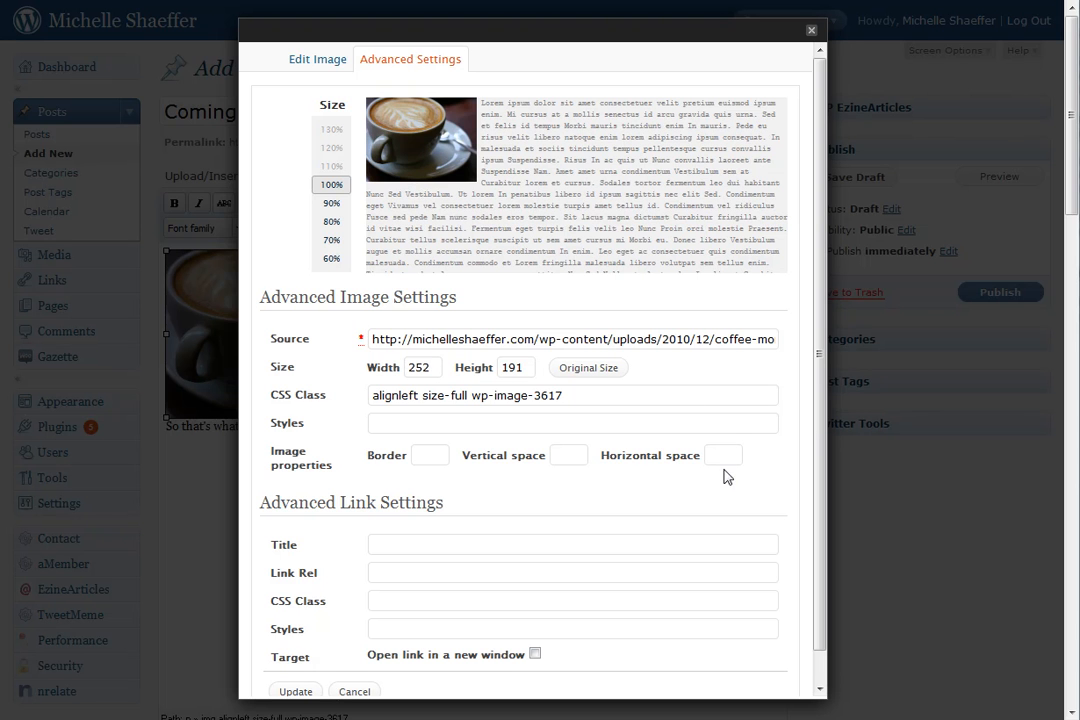
pyautogui.moveTo(372, 148)
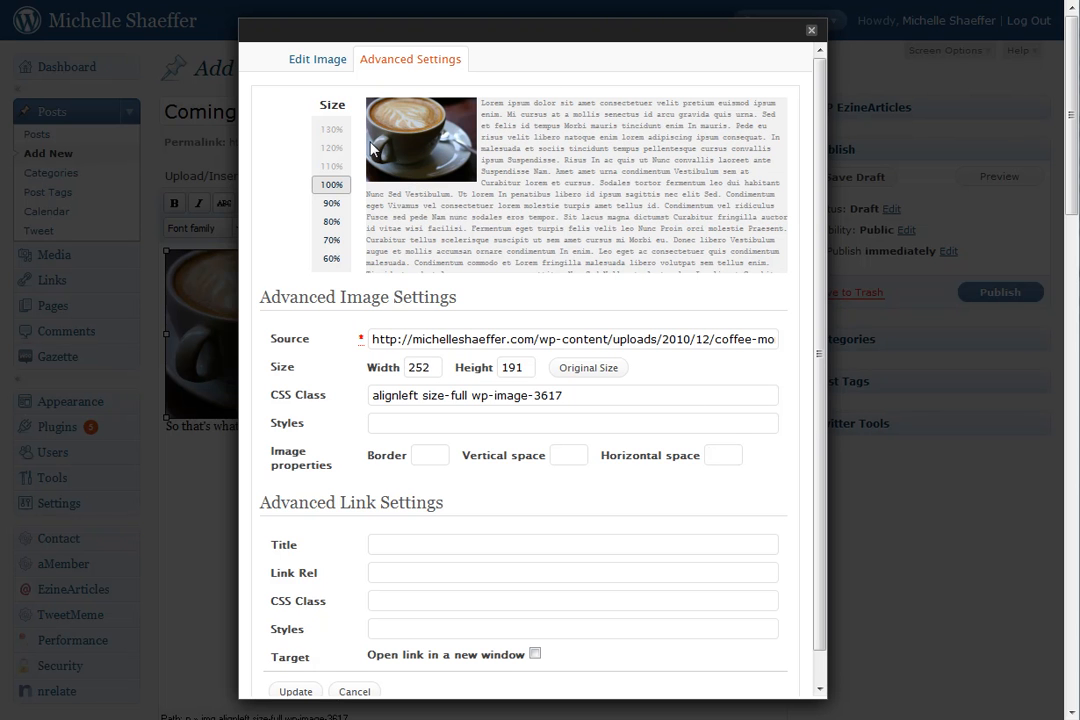
pyautogui.moveTo(912, 552)
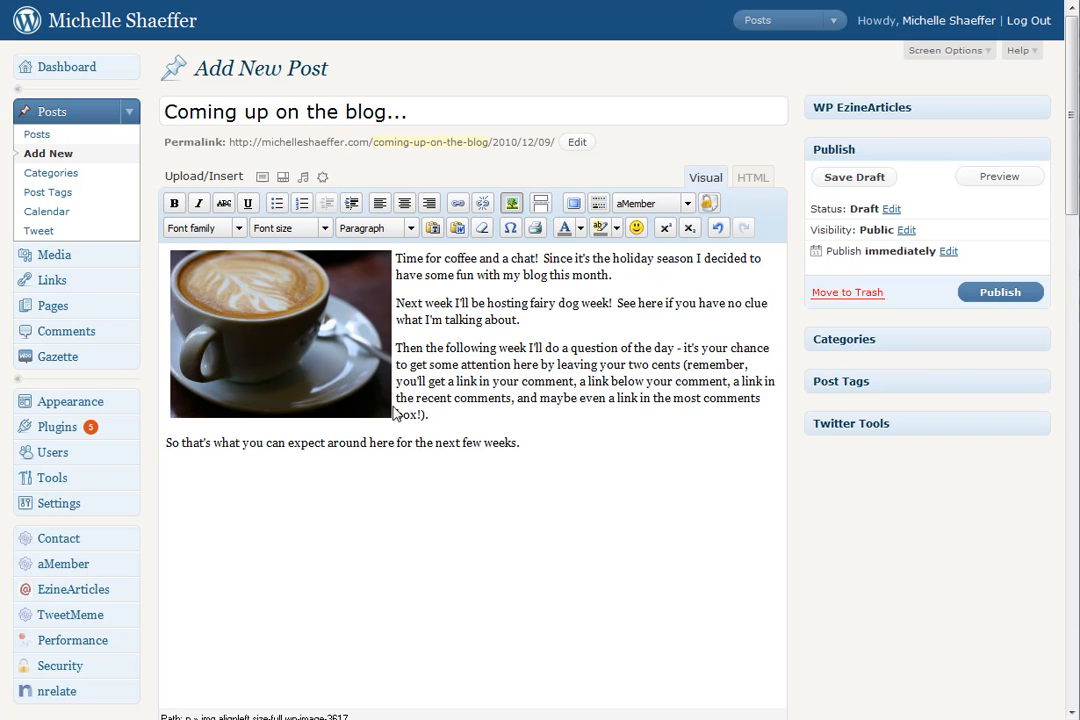
# Set the coffee photo's Horizontal space to 10 px and update it
pyautogui.click(280, 336)
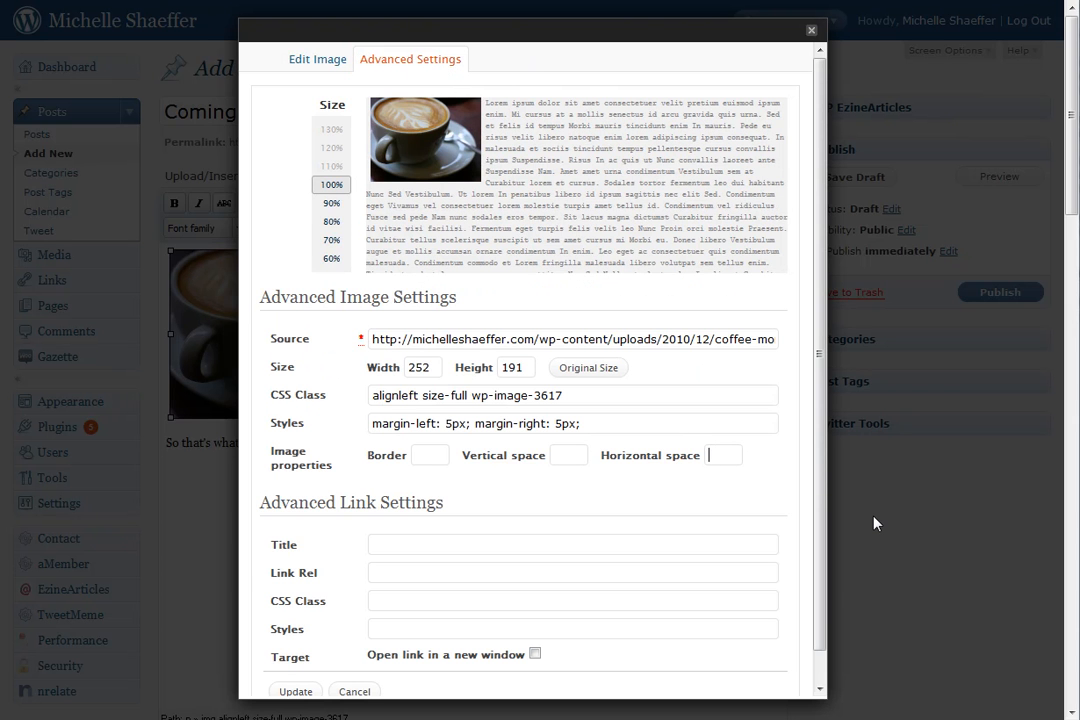
pyautogui.write('10')
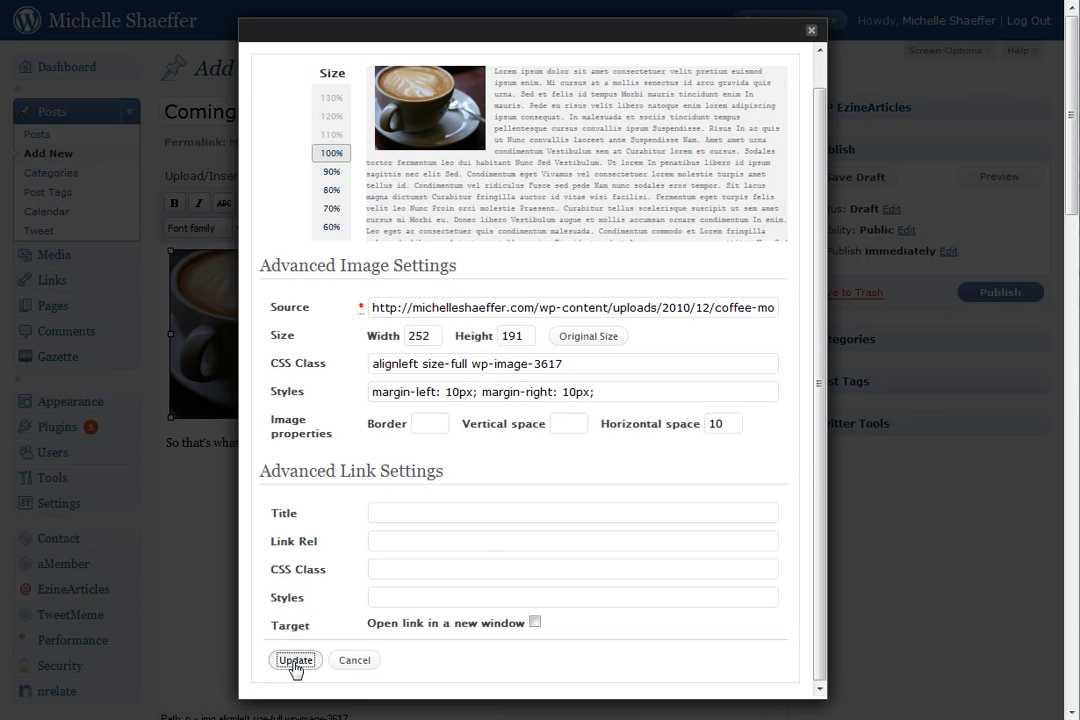
pyautogui.click(294, 660)
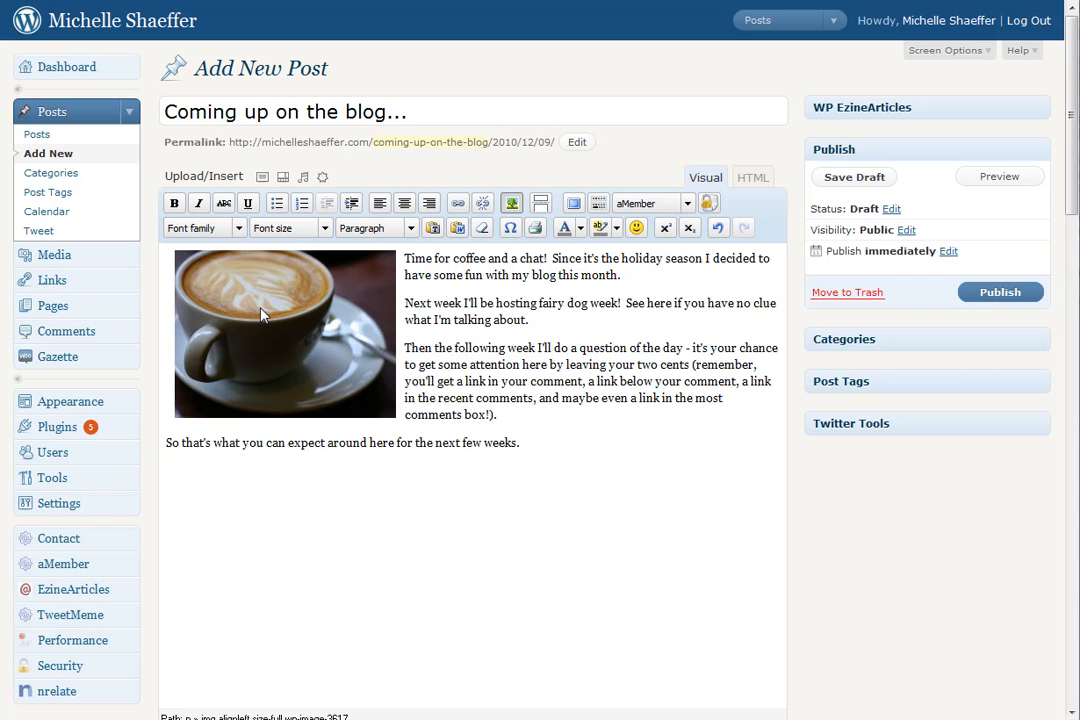
# Scale the coffee photo down to 70% in Edit Image and update it
pyautogui.click(284, 332)
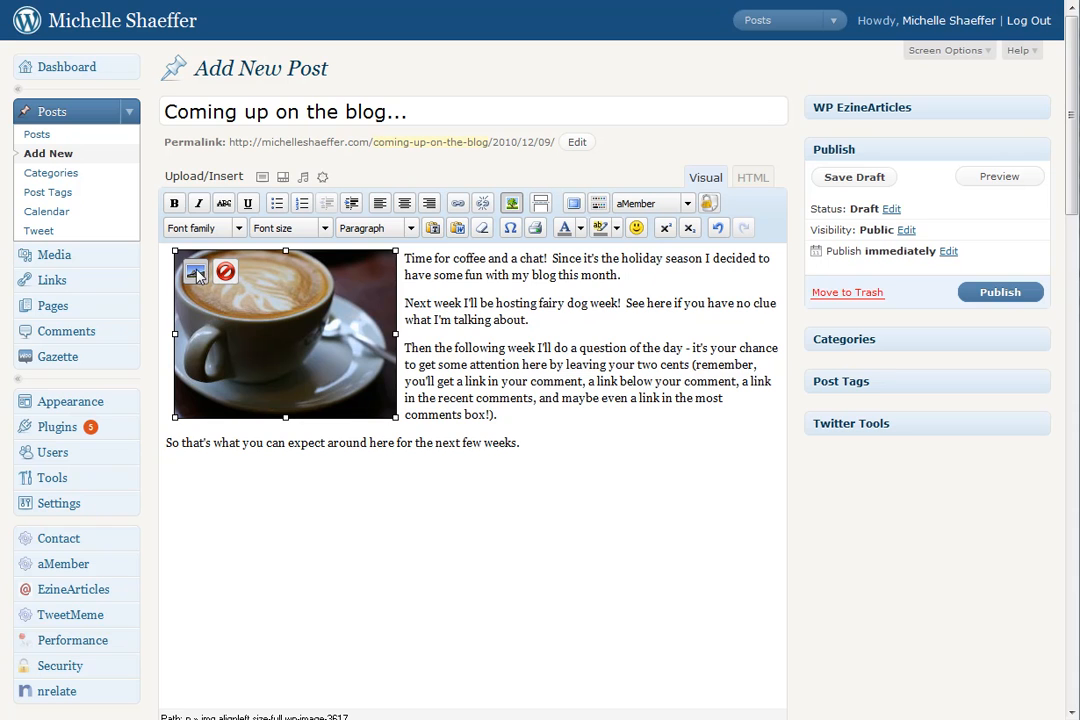
pyautogui.click(196, 272)
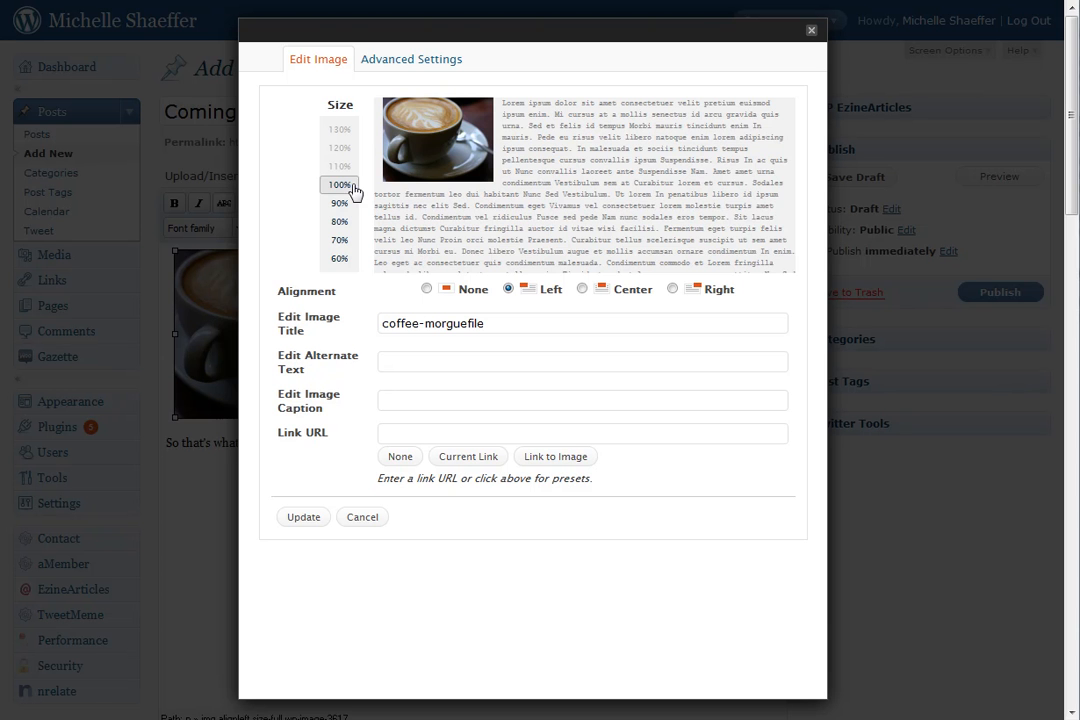
pyautogui.click(338, 220)
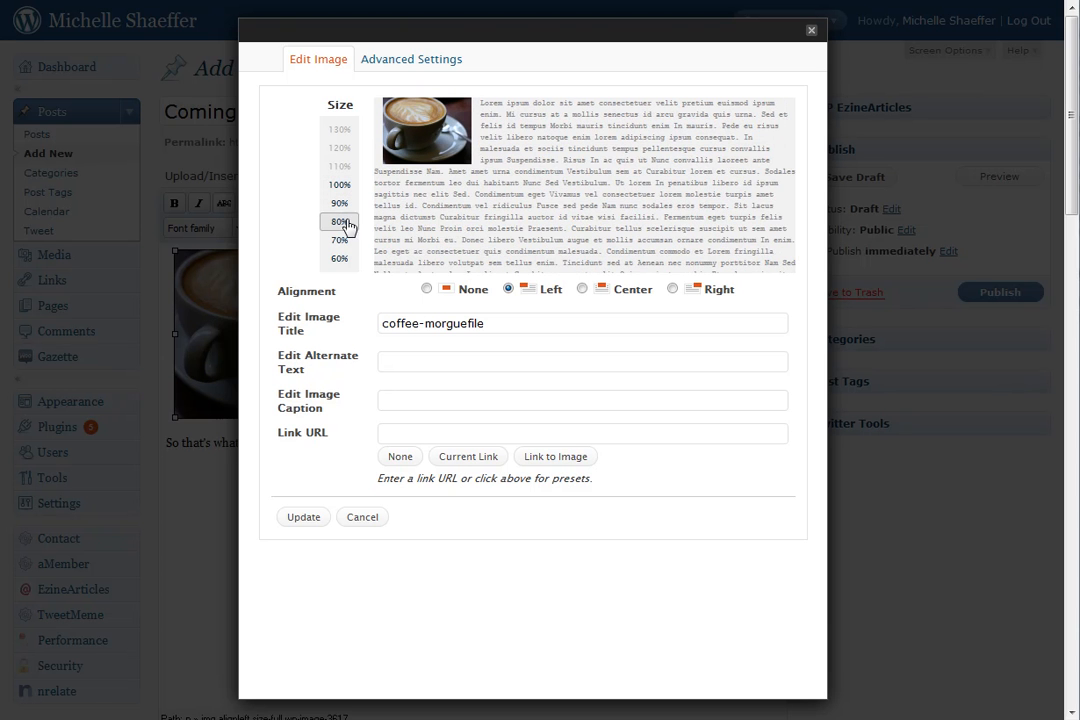
pyautogui.click(338, 240)
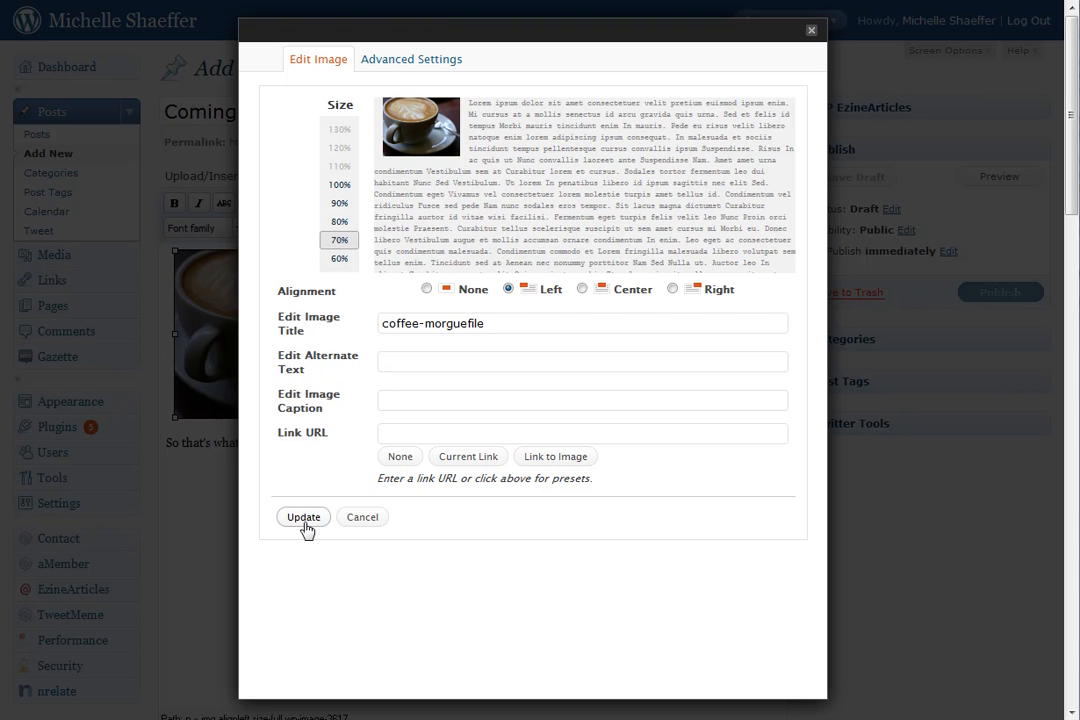
pyautogui.click(304, 516)
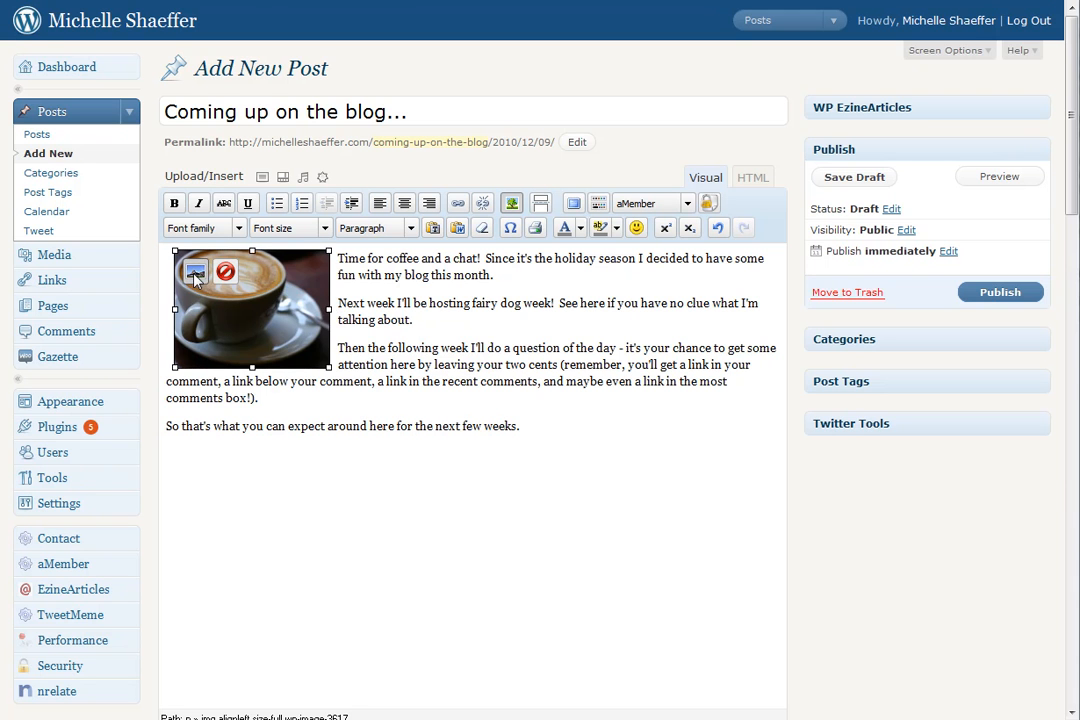
# Set the coffee image's alignment to Right and update it
pyautogui.click(196, 272)
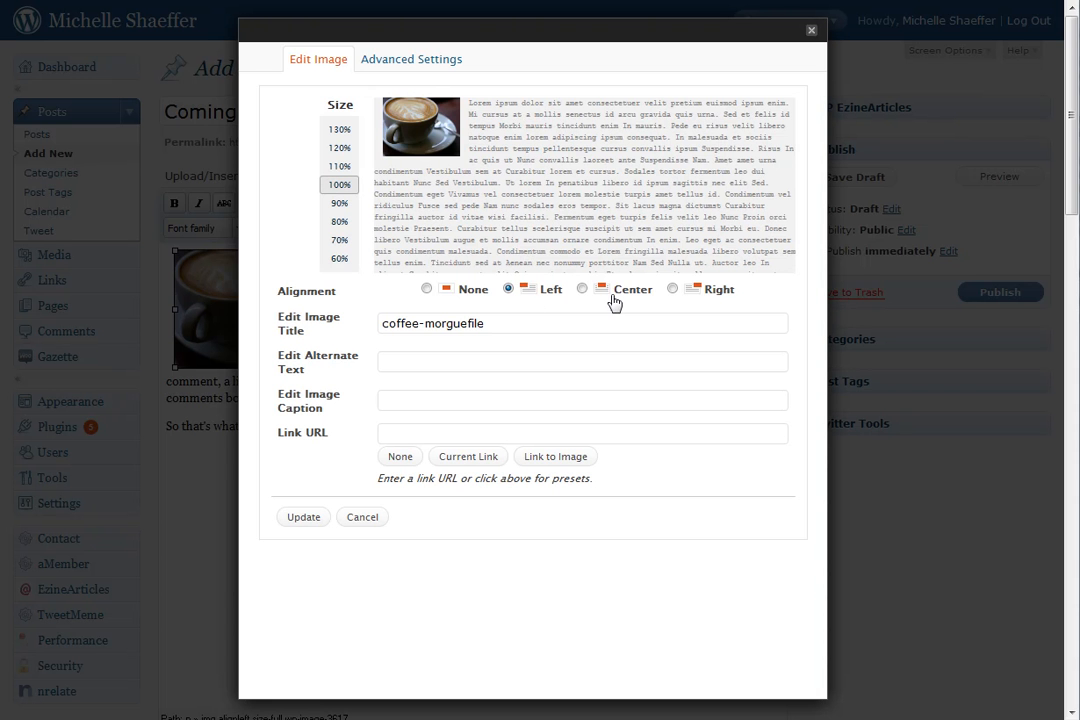
pyautogui.click(672, 288)
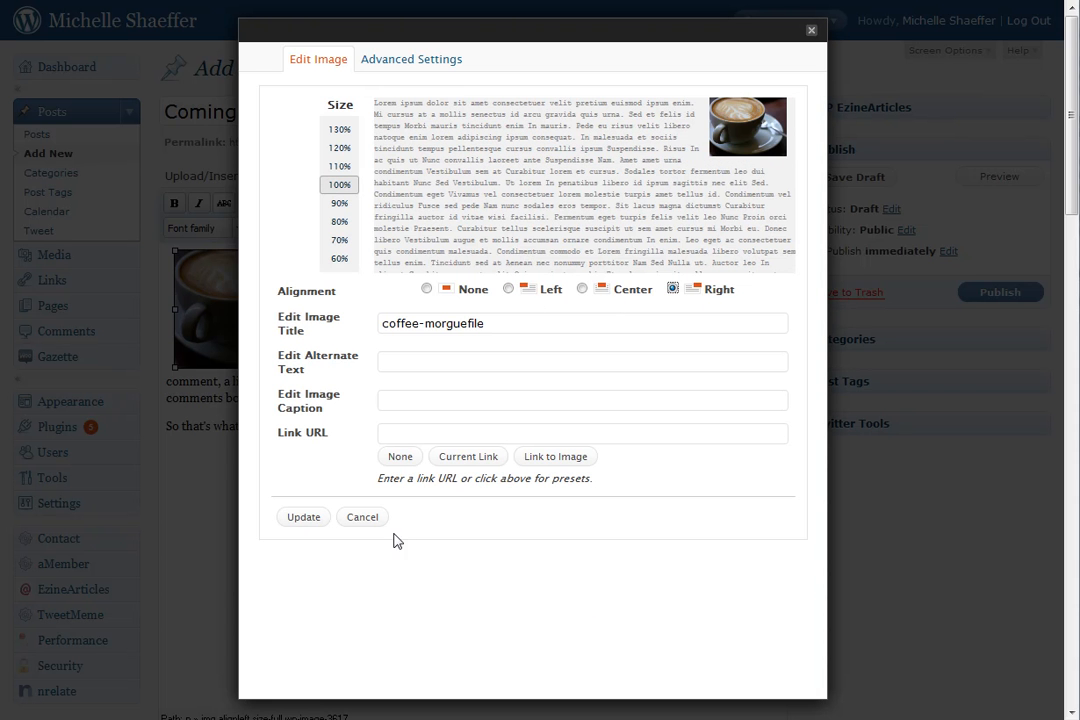
pyautogui.moveTo(348, 536)
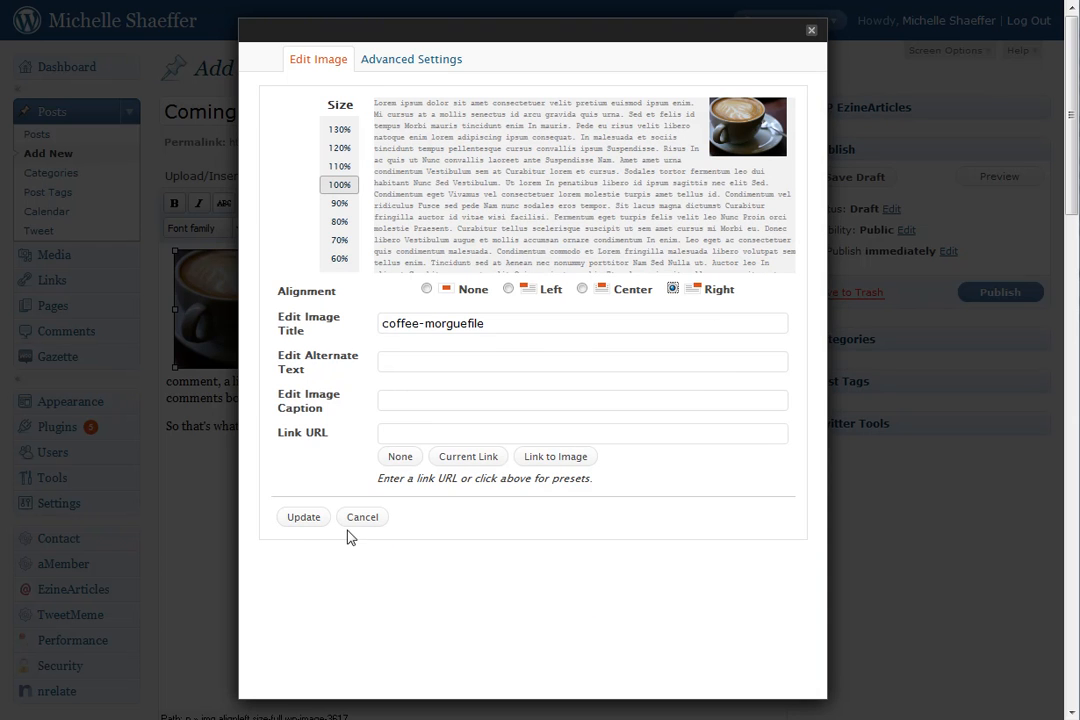
pyautogui.click(304, 516)
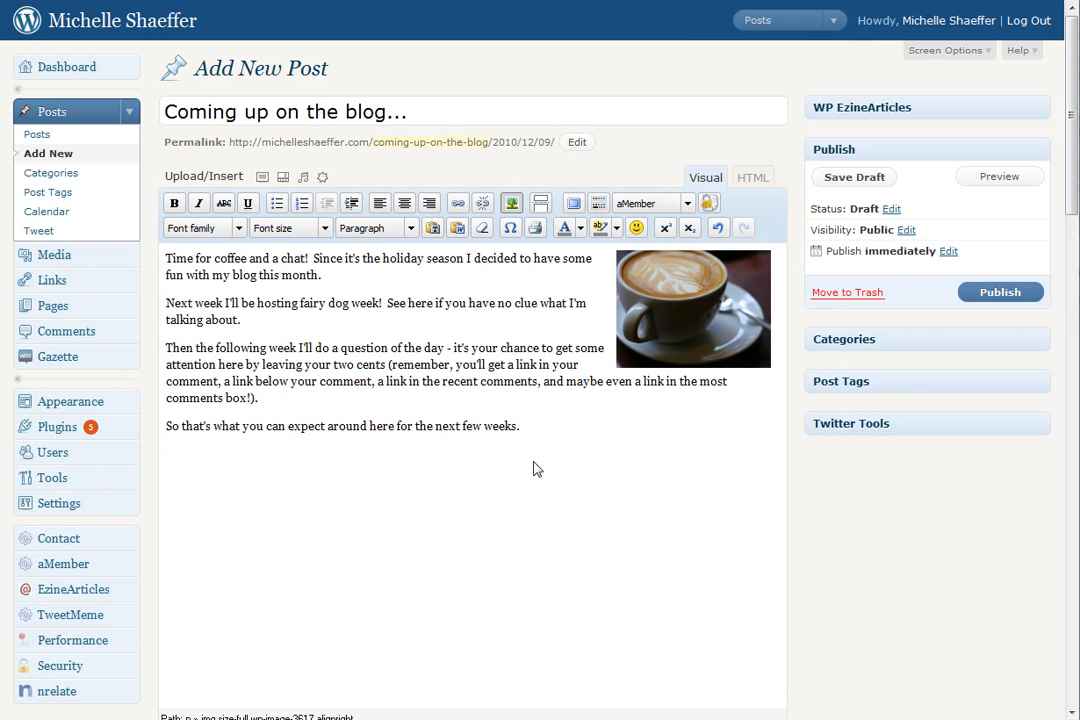
# Try Link to Image and the 70% size on the coffee photo, then return to 100% with no link
pyautogui.click(692, 308)
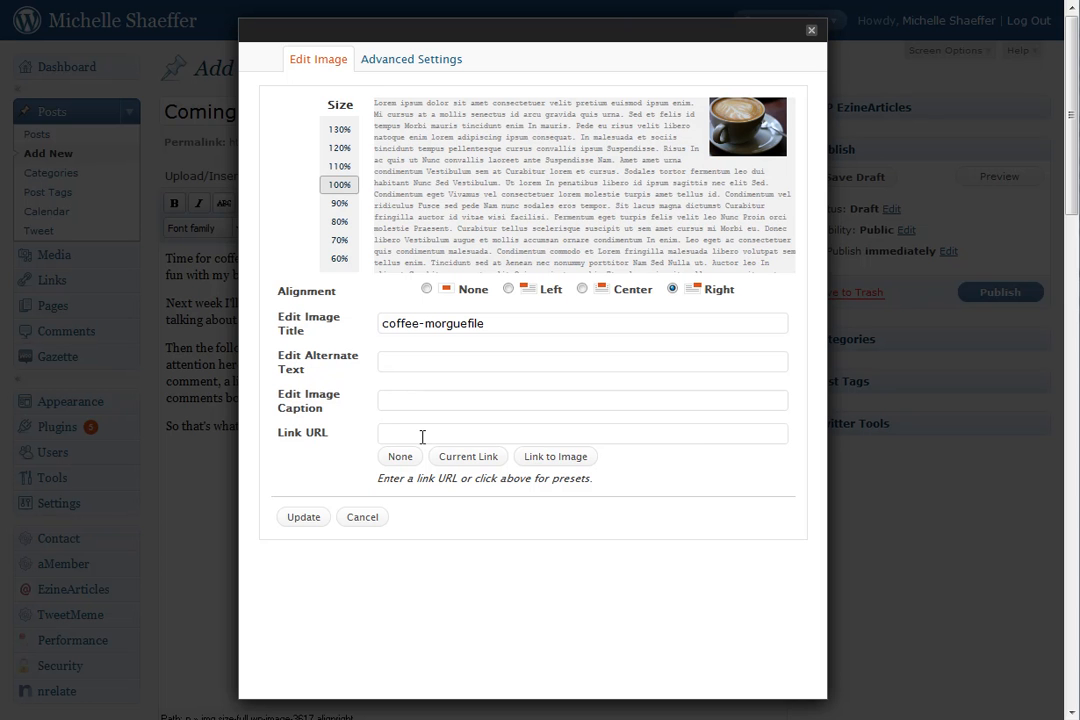
pyautogui.click(556, 456)
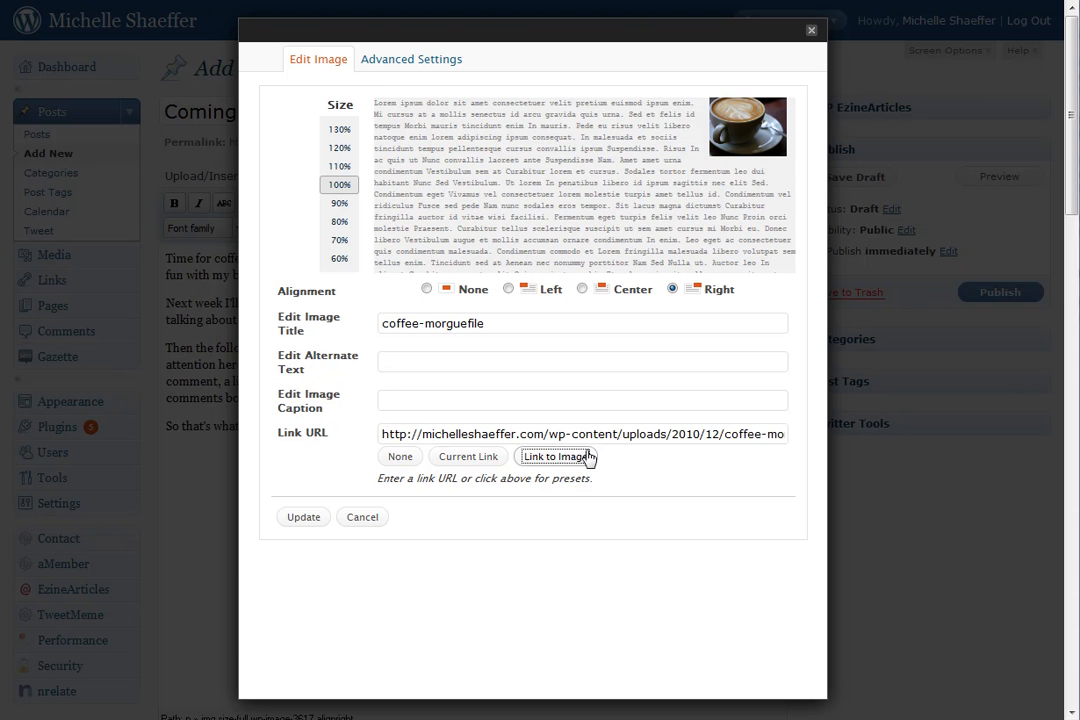
pyautogui.click(338, 220)
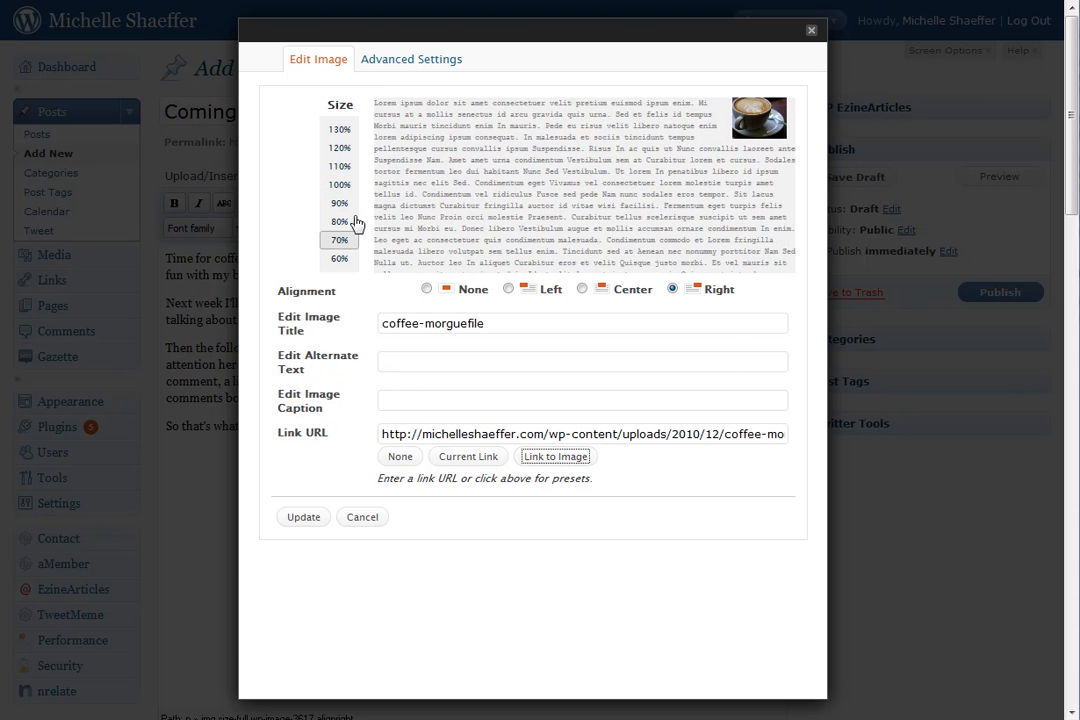
pyautogui.click(340, 184)
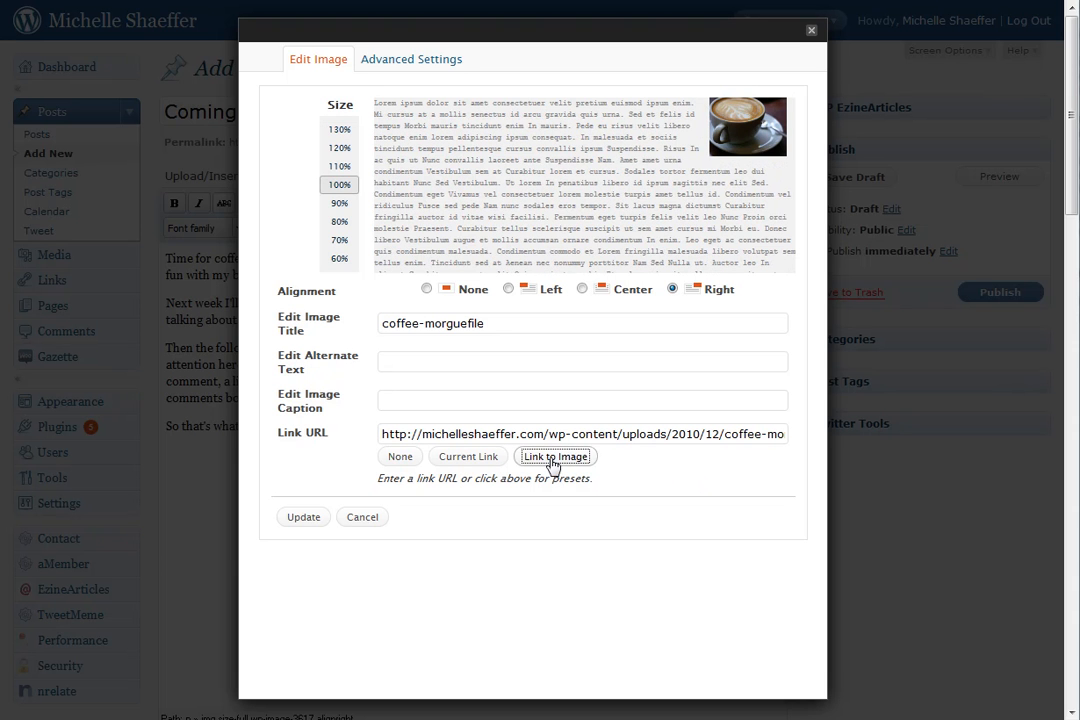
pyautogui.click(400, 456)
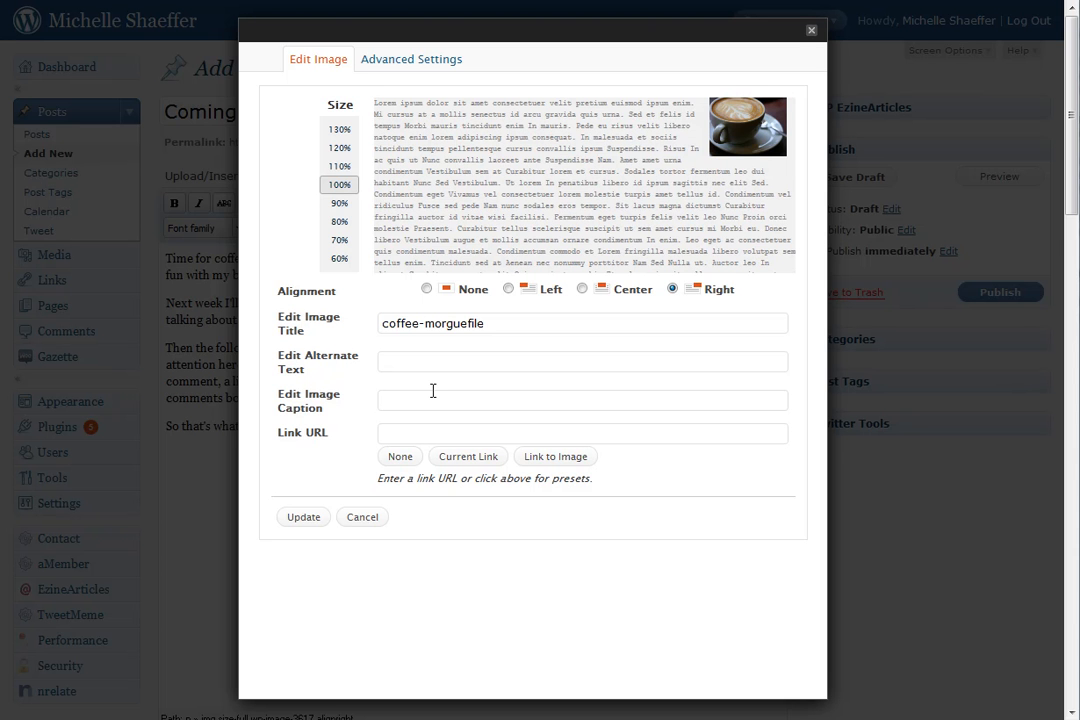
pyautogui.write('Photo Credit http://morguefile.com/creative/hotblack')
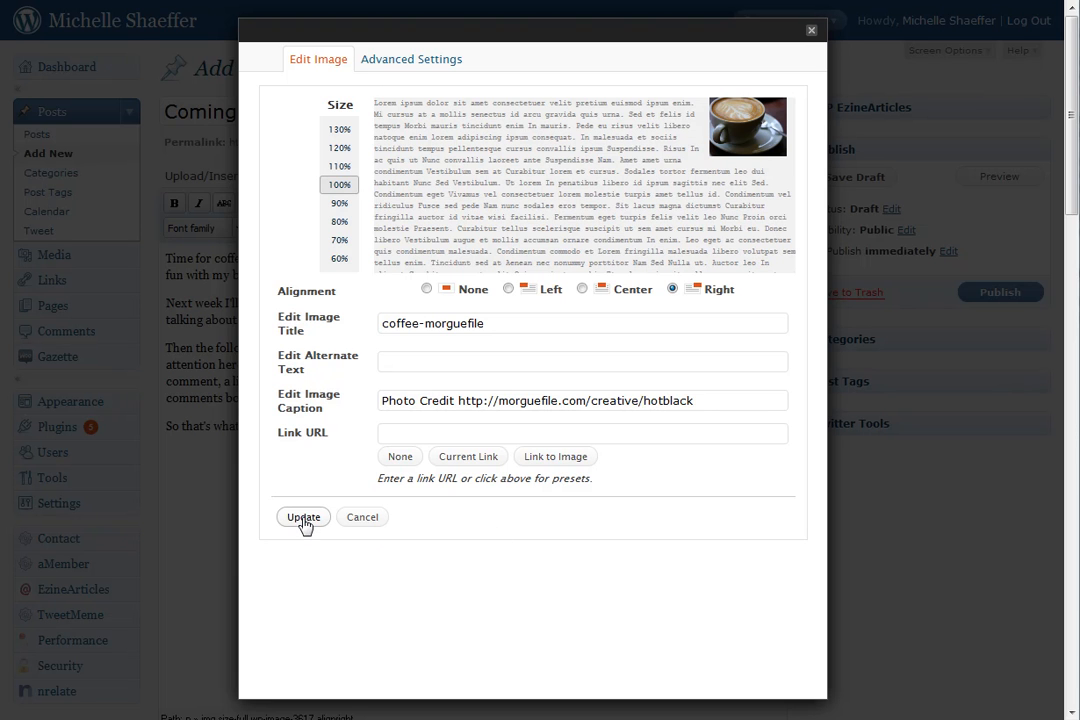
pyautogui.click(302, 516)
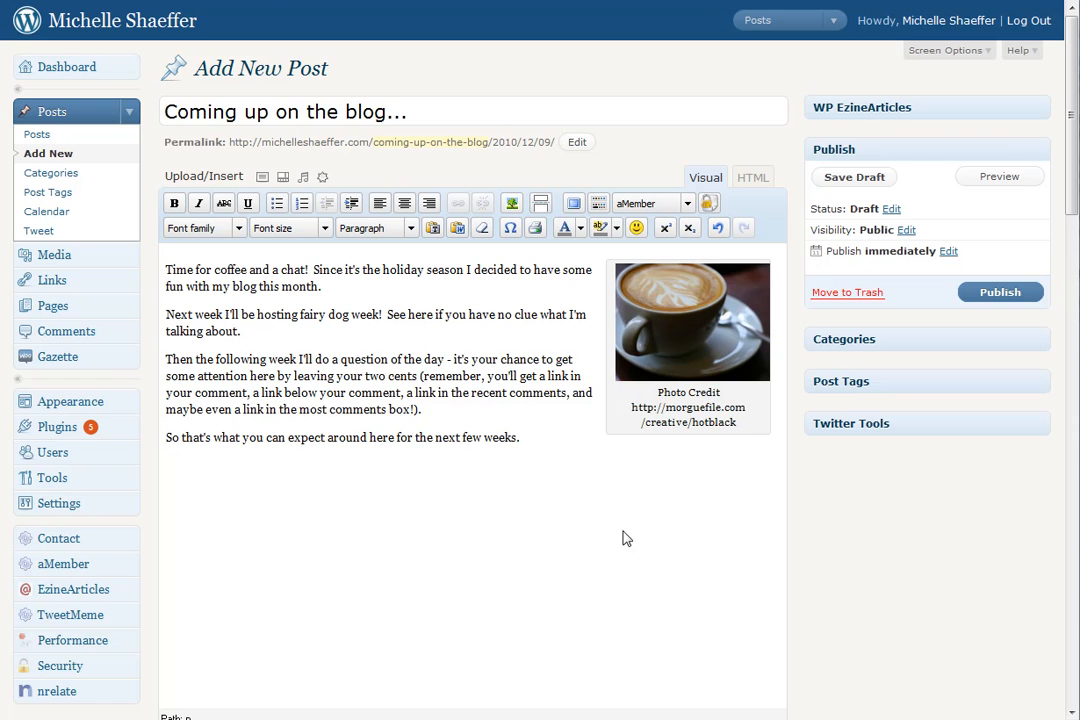
# Set the captioned coffee image's alignment to Left and update it
pyautogui.click(690, 320)
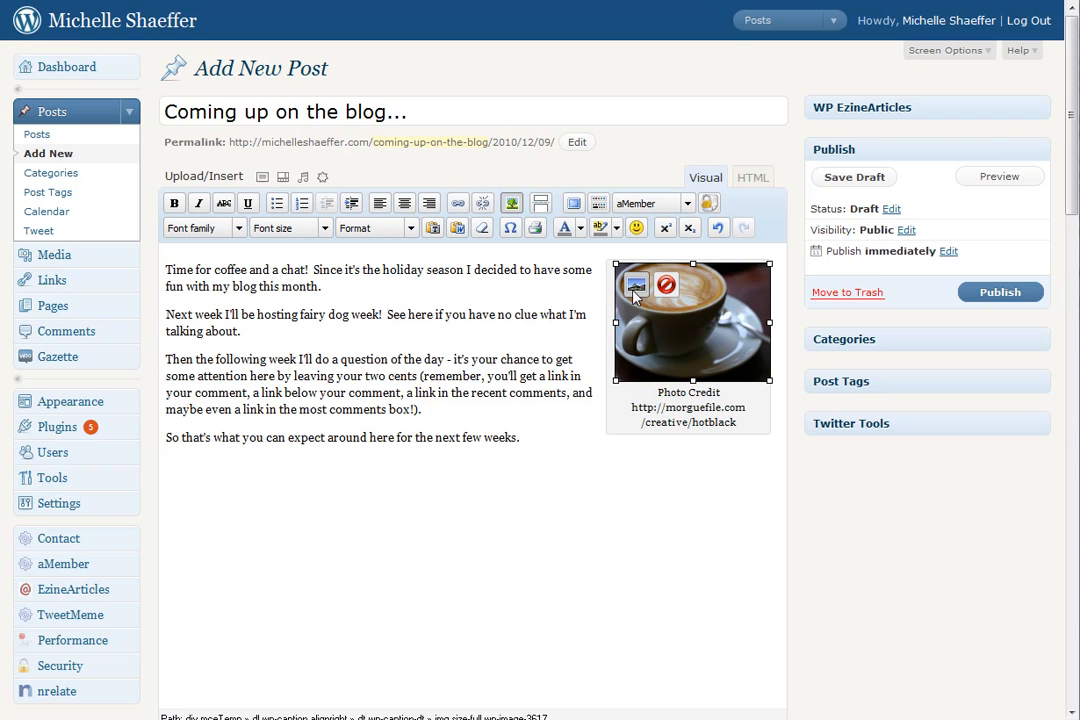
pyautogui.click(636, 284)
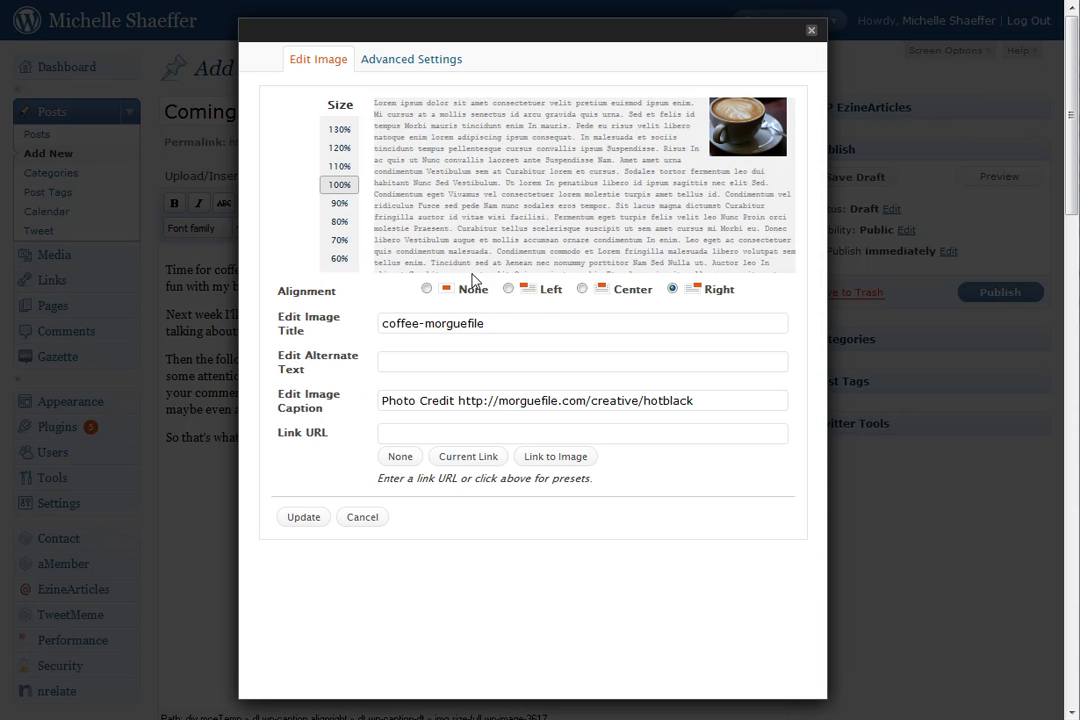
pyautogui.click(508, 288)
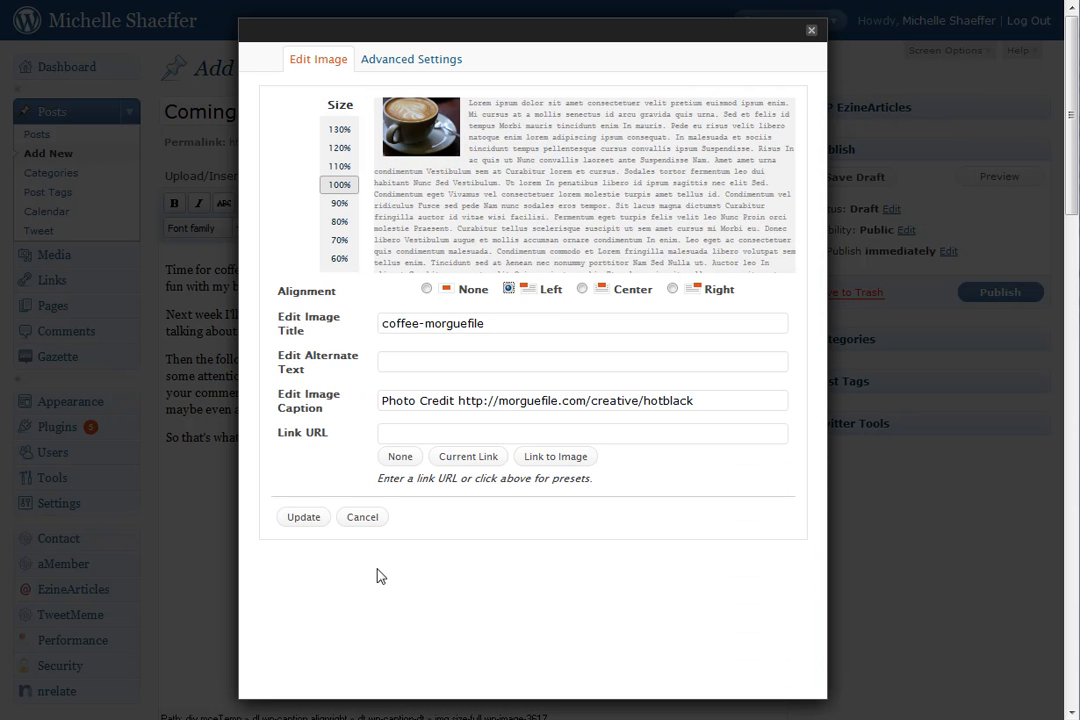
pyautogui.click(304, 516)
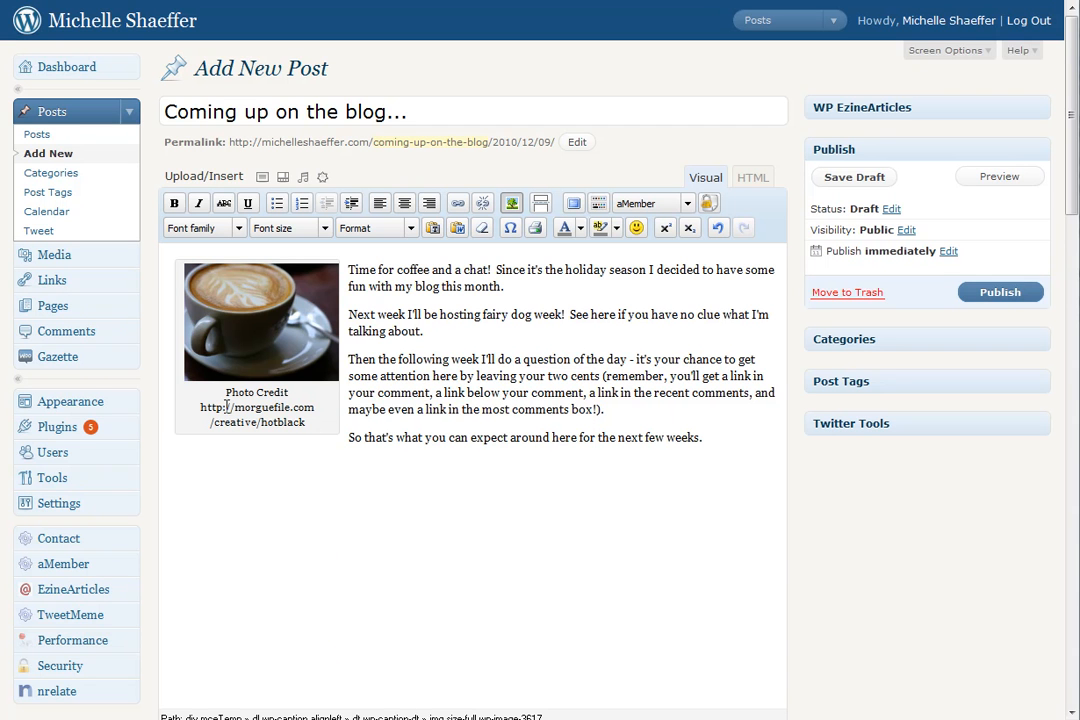
pyautogui.moveTo(288, 442)
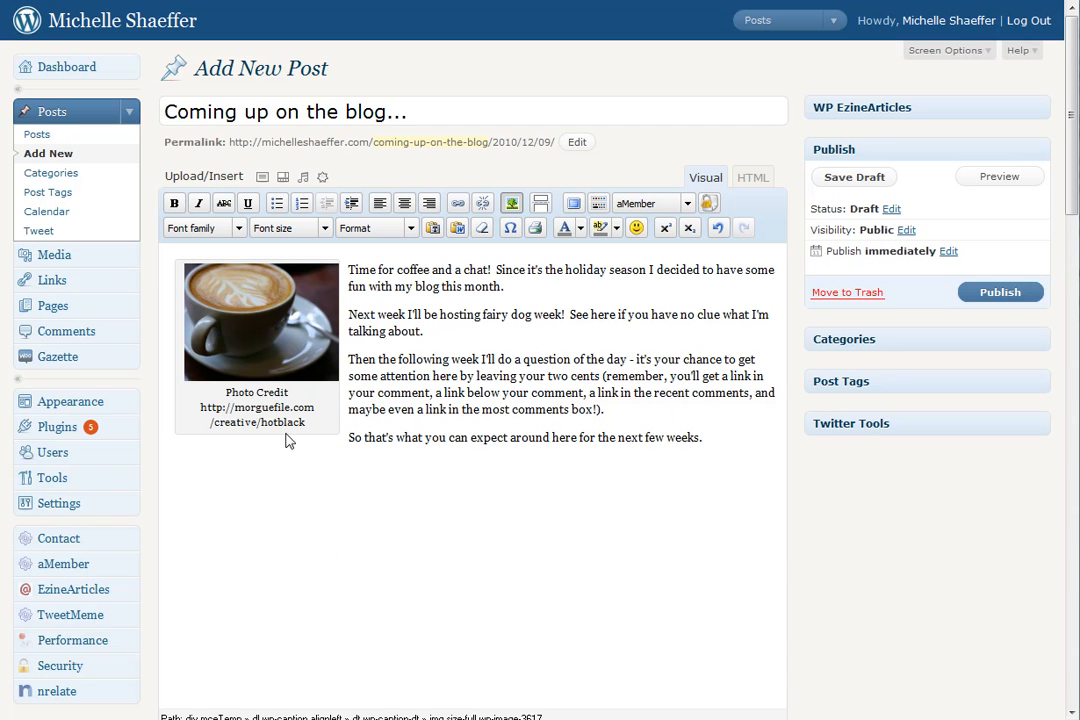
pyautogui.moveTo(174, 276)
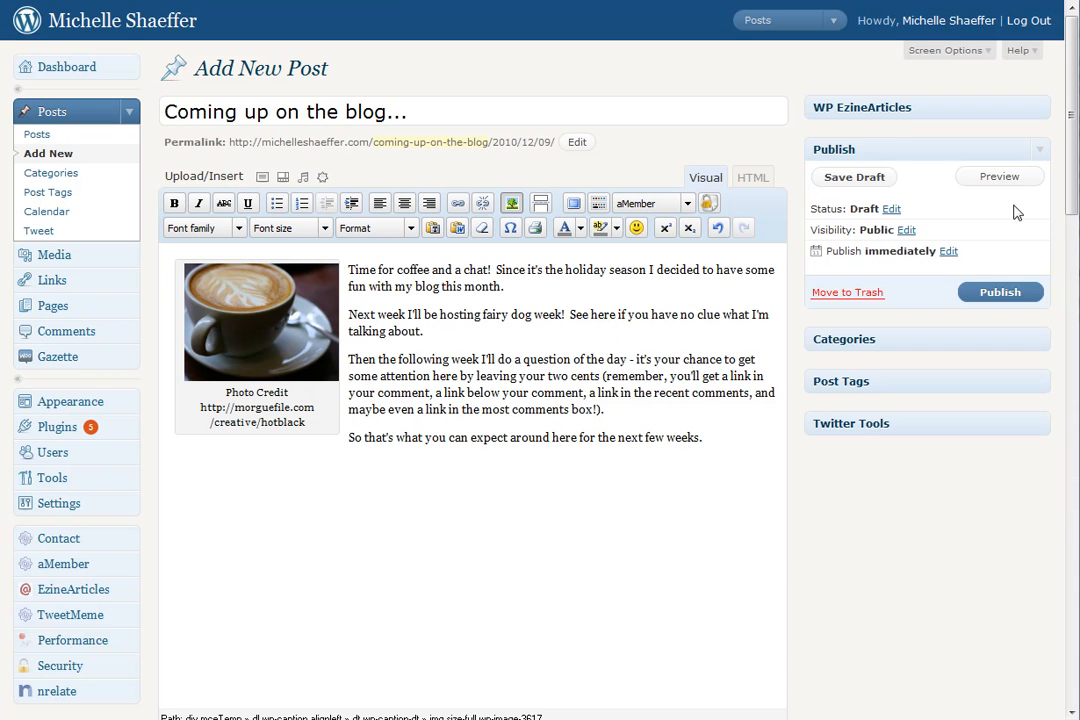
# Save the 'Coming up on the blog...' post as an updated draft
pyautogui.click(1000, 292)
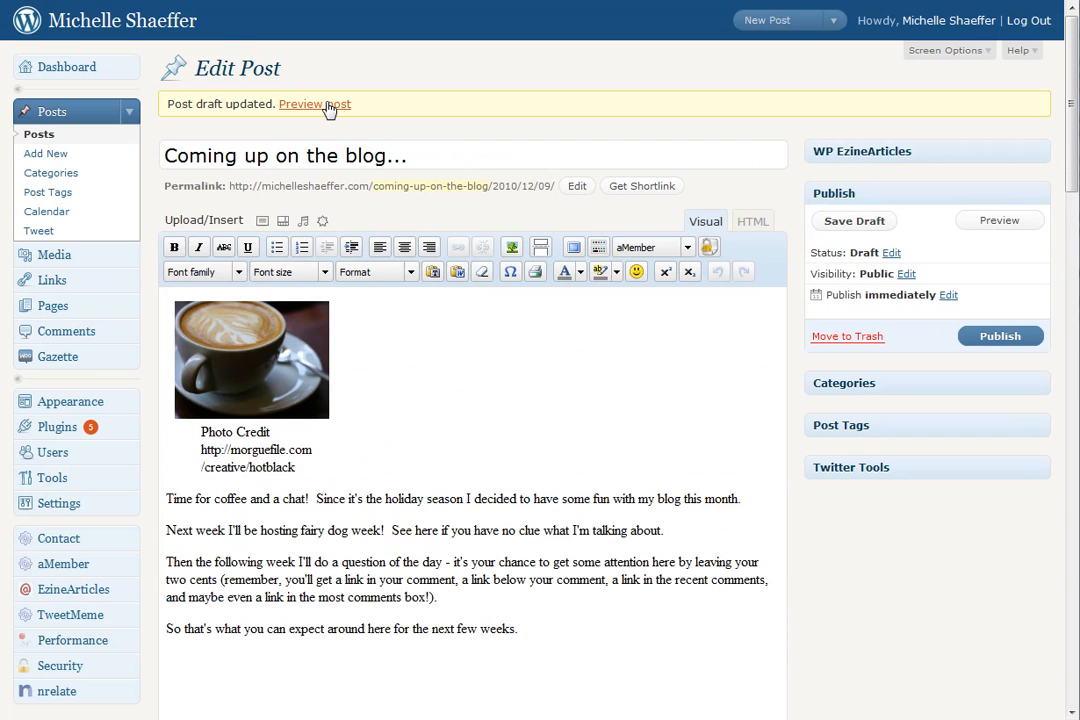
# View the live preview showing the credited coffee photo left of the text
pyautogui.click(316, 104)
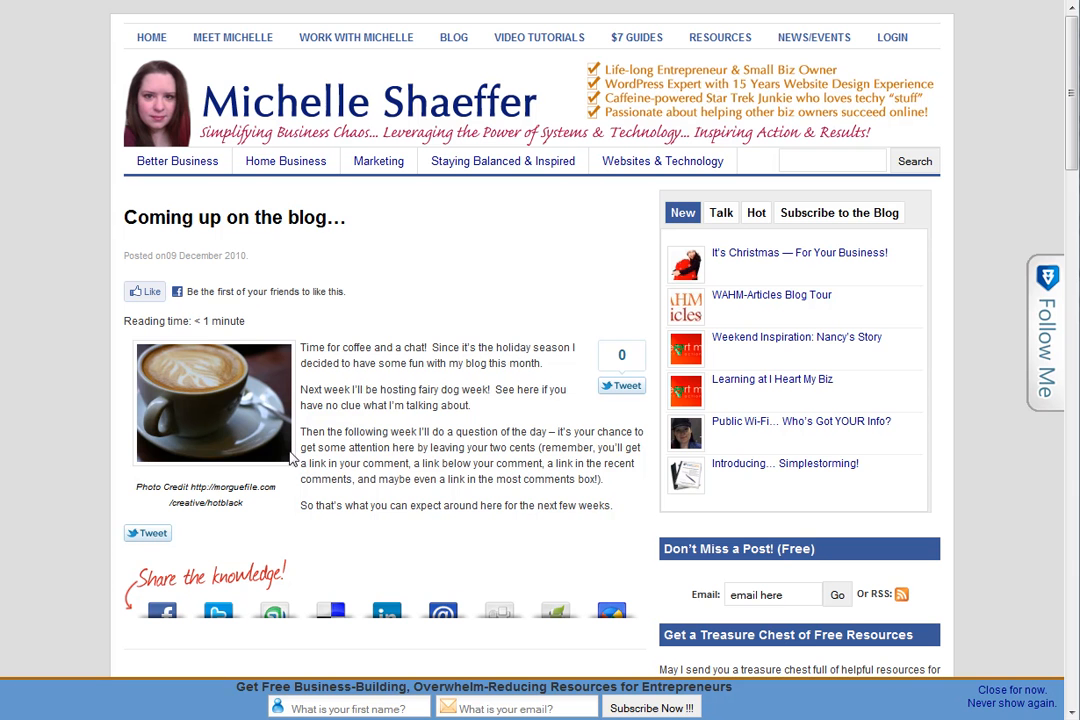
pyautogui.moveTo(304, 356)
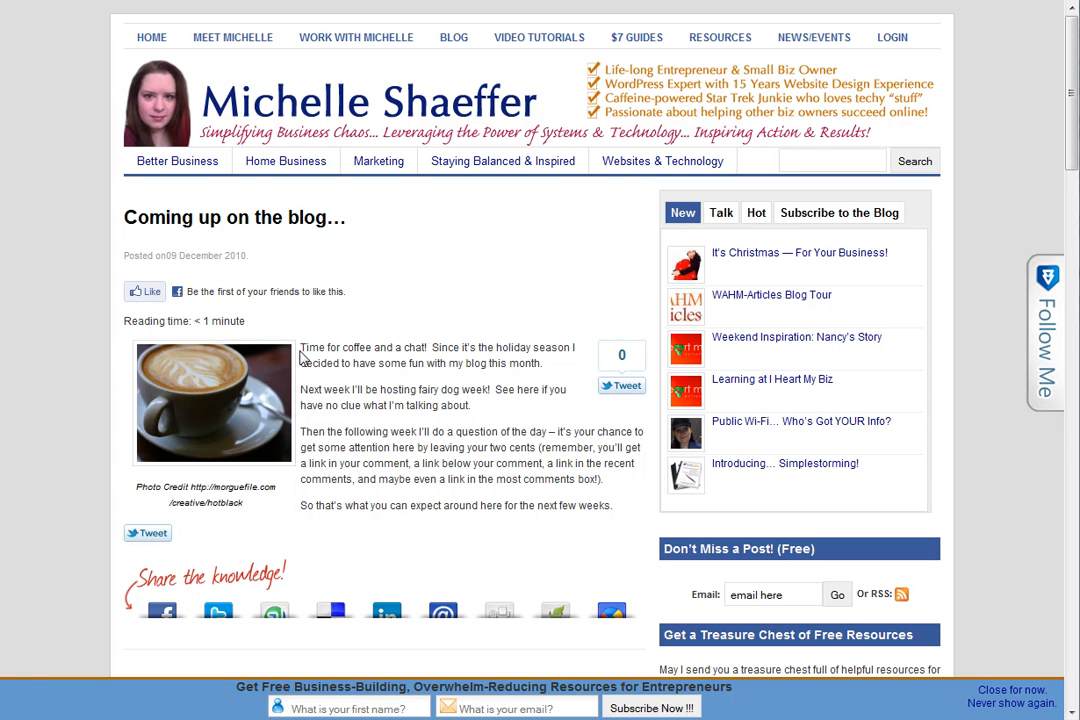
pyautogui.moveTo(204, 500)
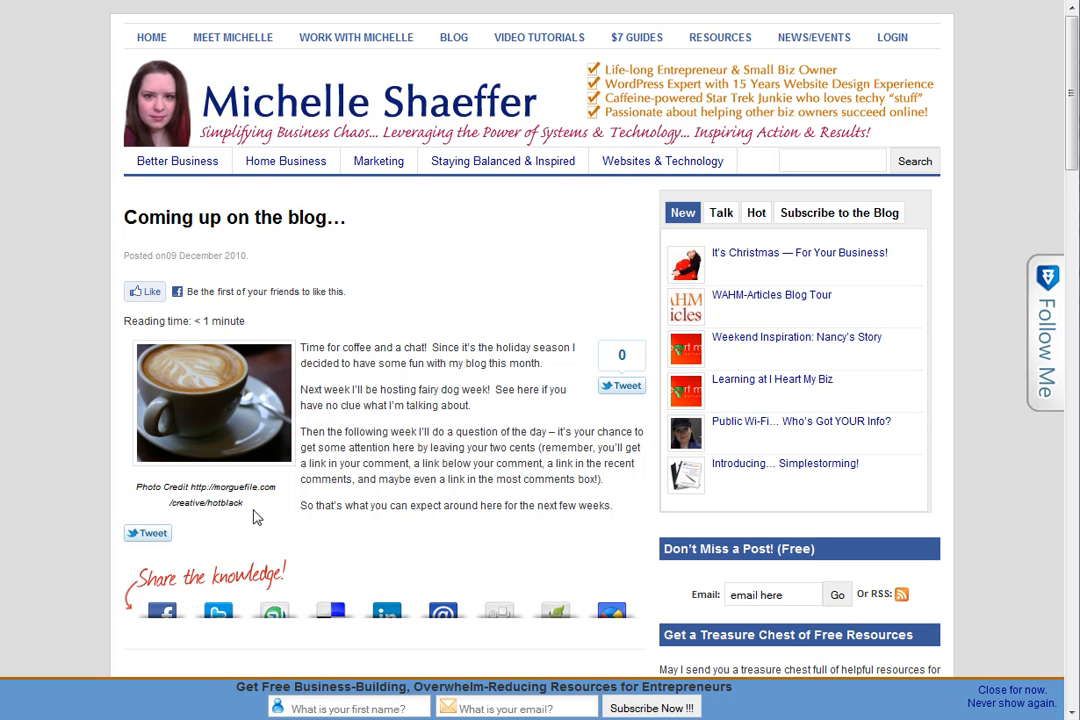
pyautogui.moveTo(204, 412)
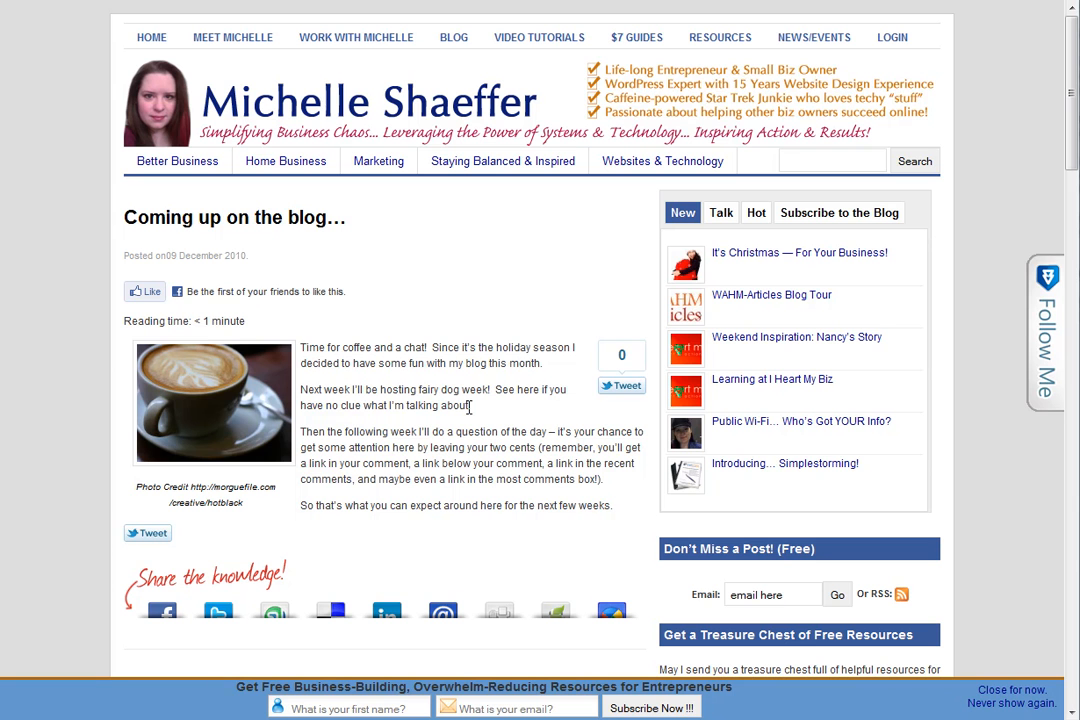
pyautogui.moveTo(426, 464)
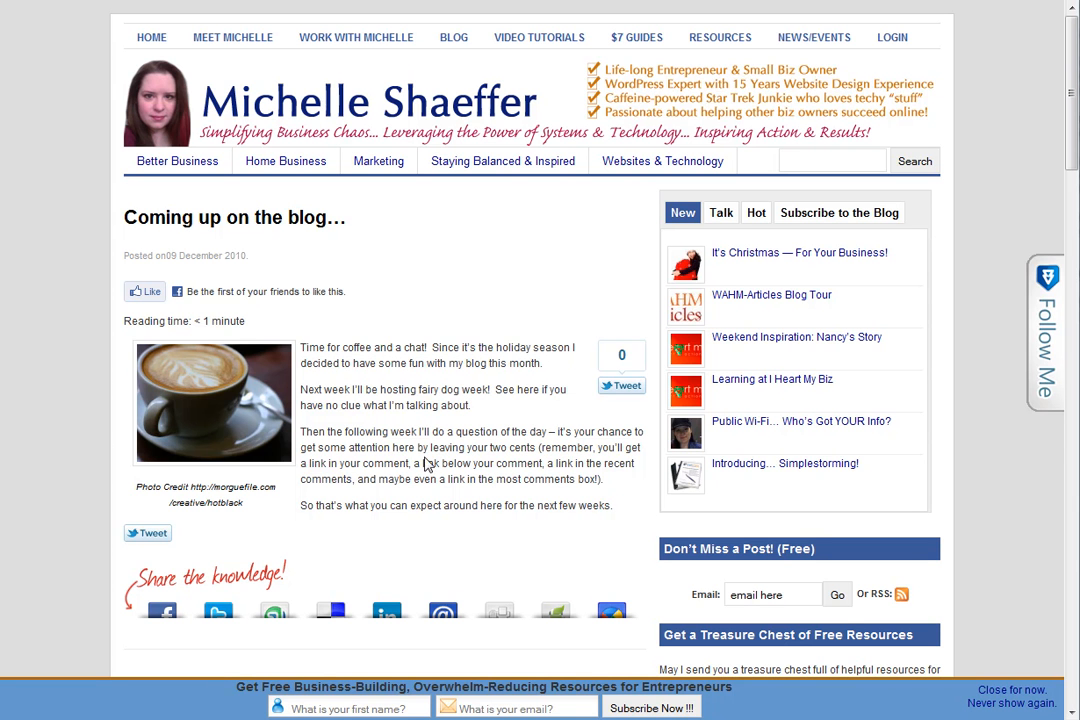